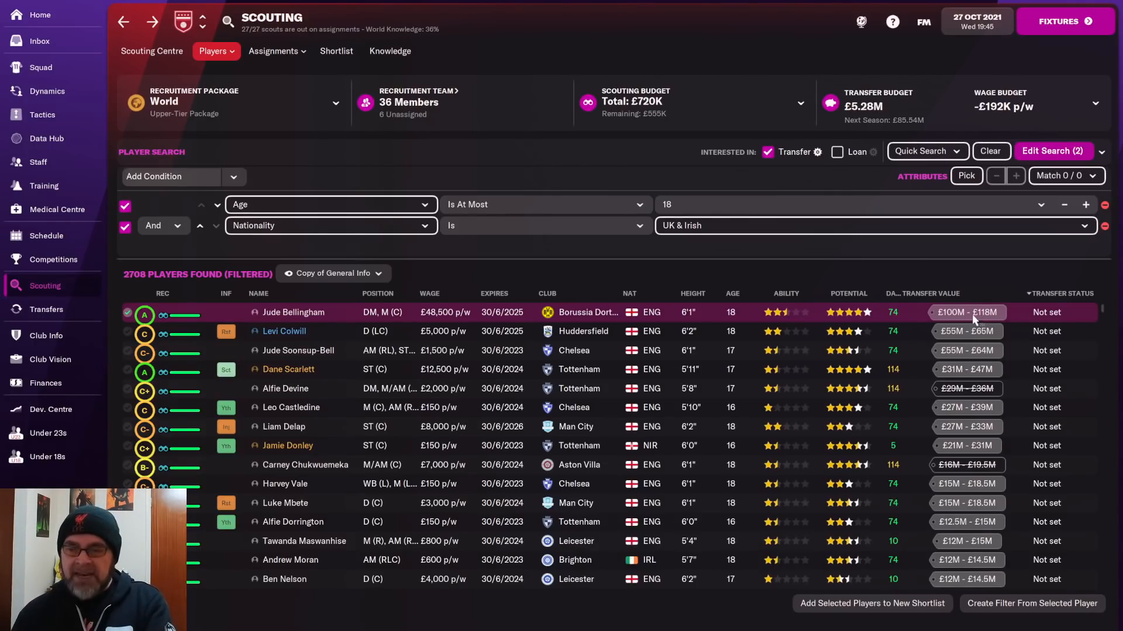
Inspect how Jude Bellingham's estimated transfer value is presented in the scouting list
{"action": "left_click", "coordinate": [967, 312]}
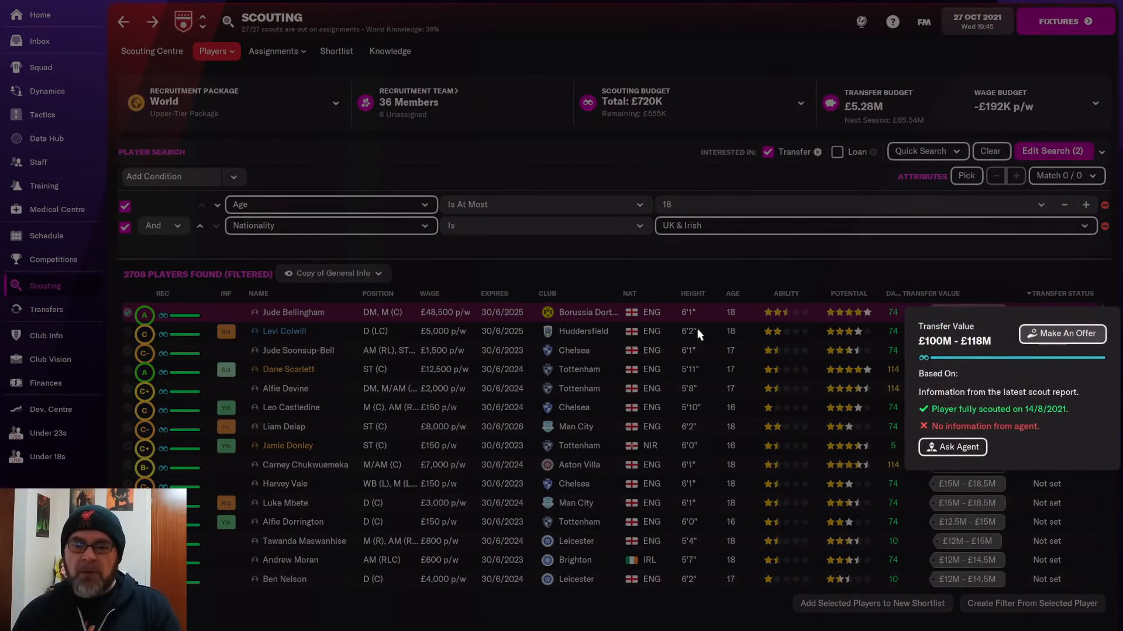
{"action": "mouse_move", "coordinate": [807, 352]}
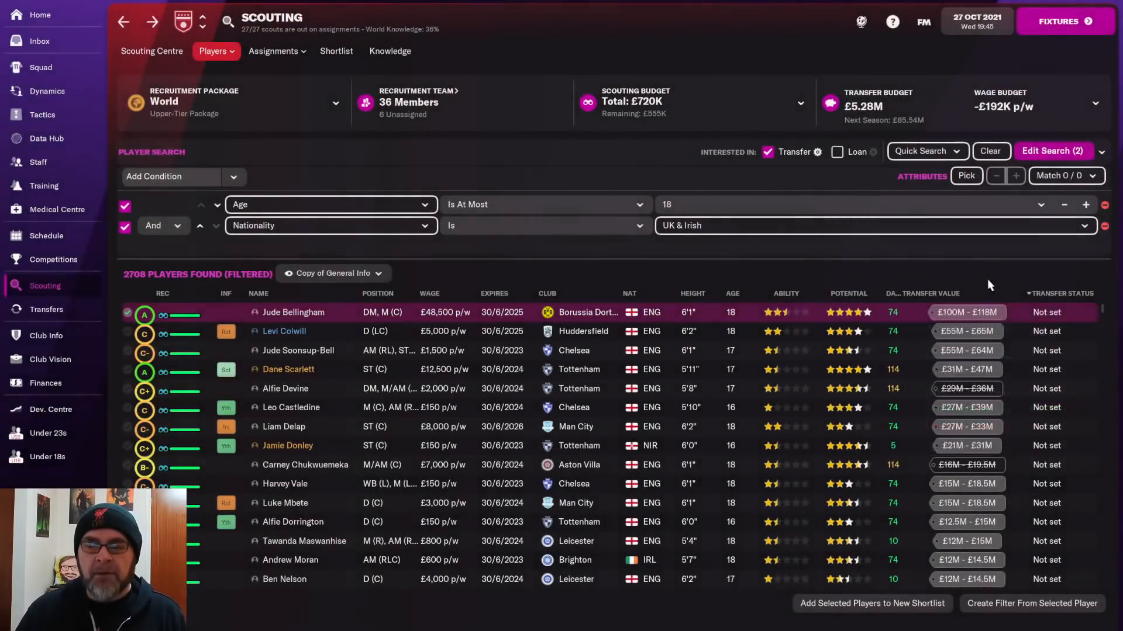
{"action": "left_click", "coordinate": [965, 312]}
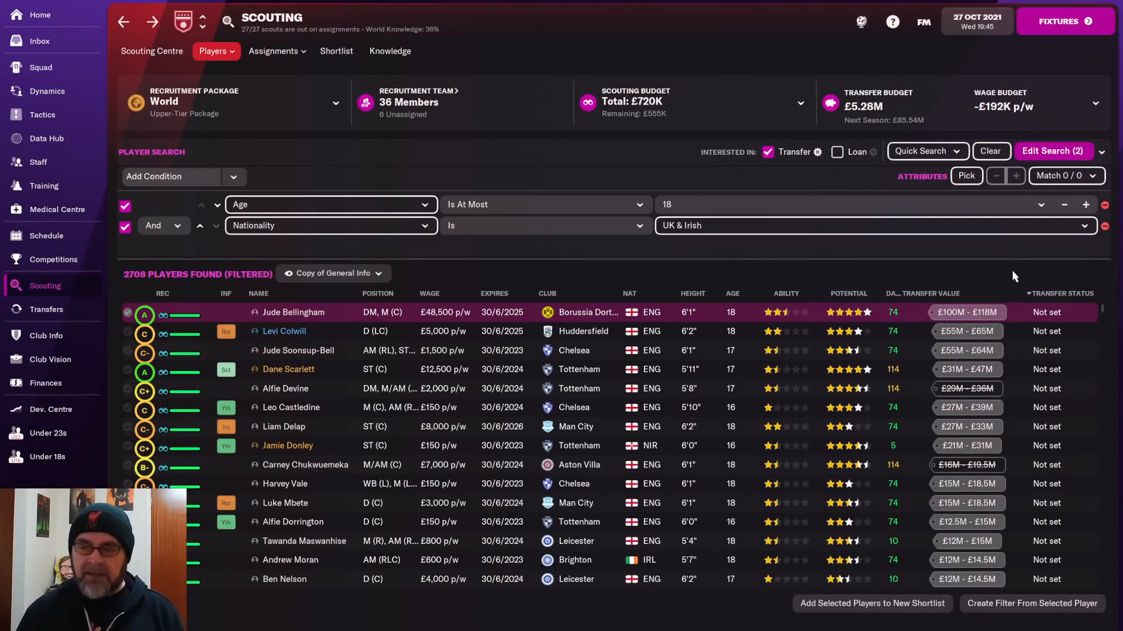
{"action": "left_click", "coordinate": [965, 312]}
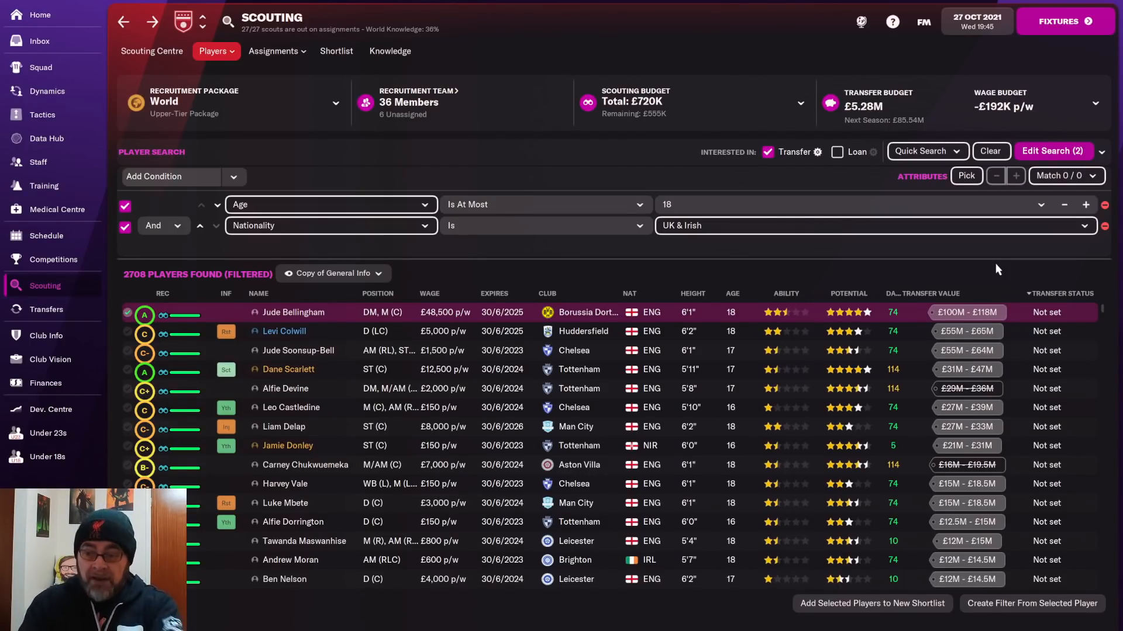
{"action": "mouse_move", "coordinate": [402, 369]}
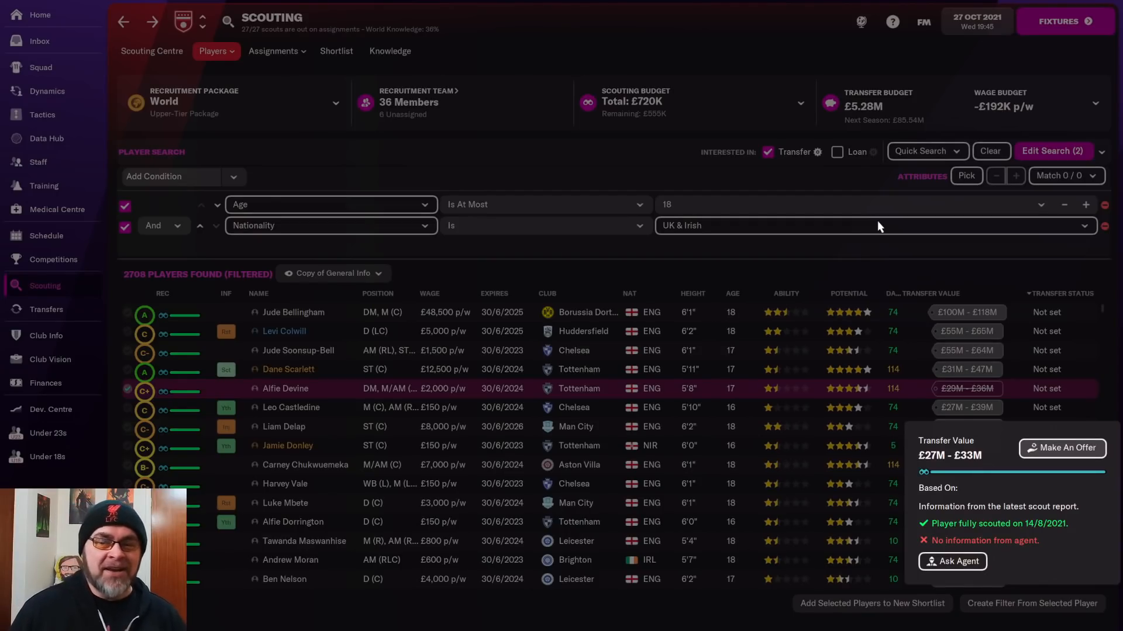
{"action": "mouse_move", "coordinate": [690, 288]}
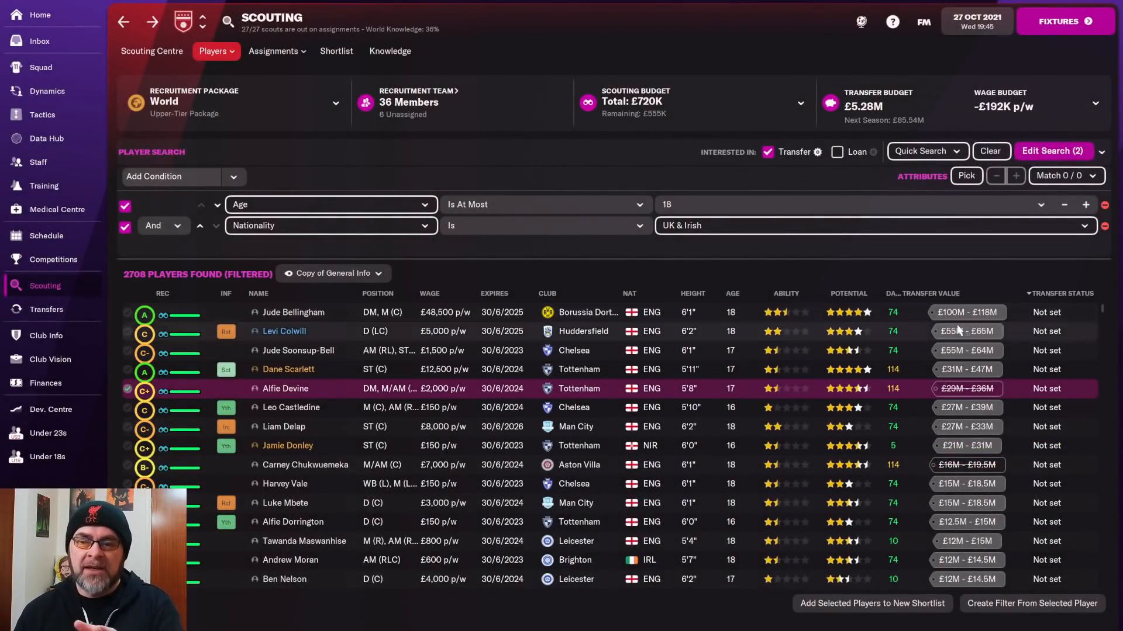
{"action": "left_click", "coordinate": [966, 388]}
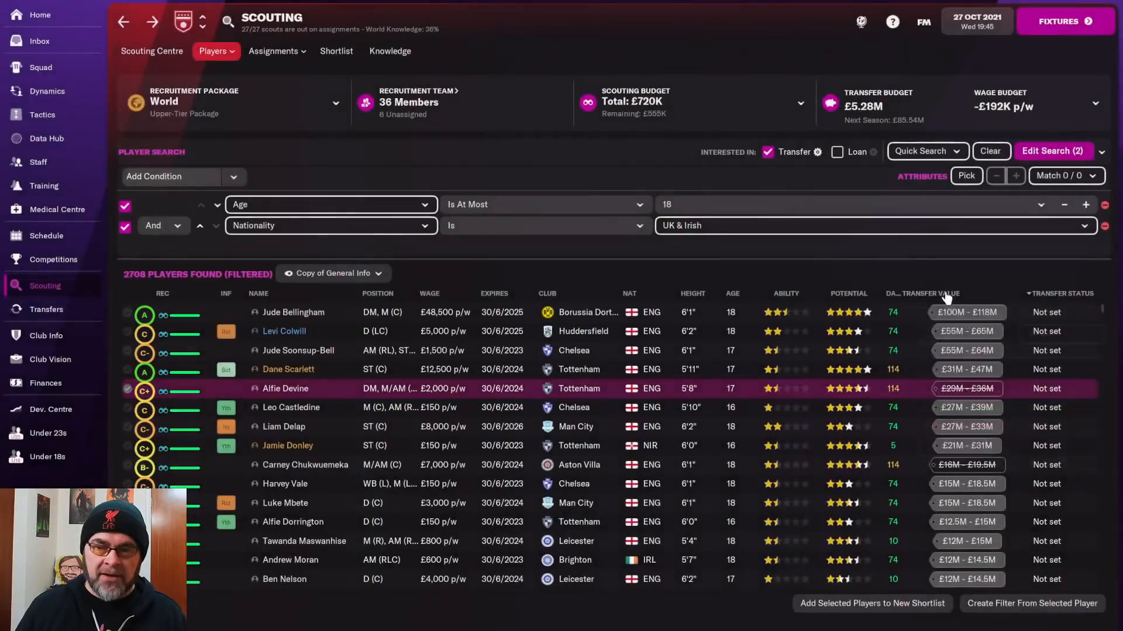
{"action": "mouse_move", "coordinate": [945, 301]}
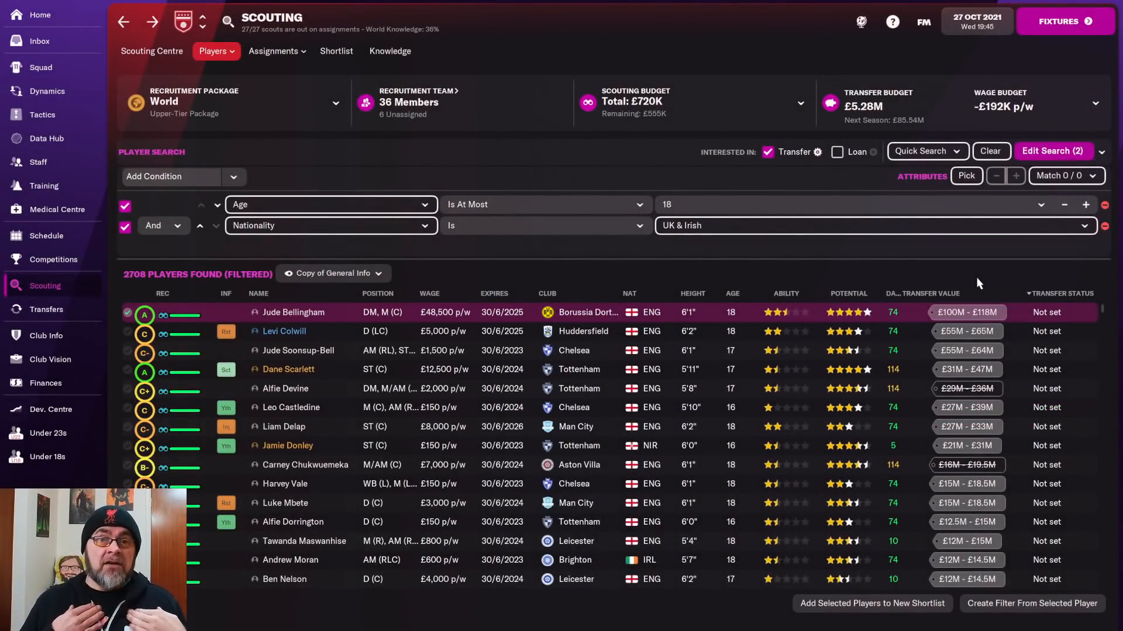
{"action": "mouse_move", "coordinate": [300, 307]}
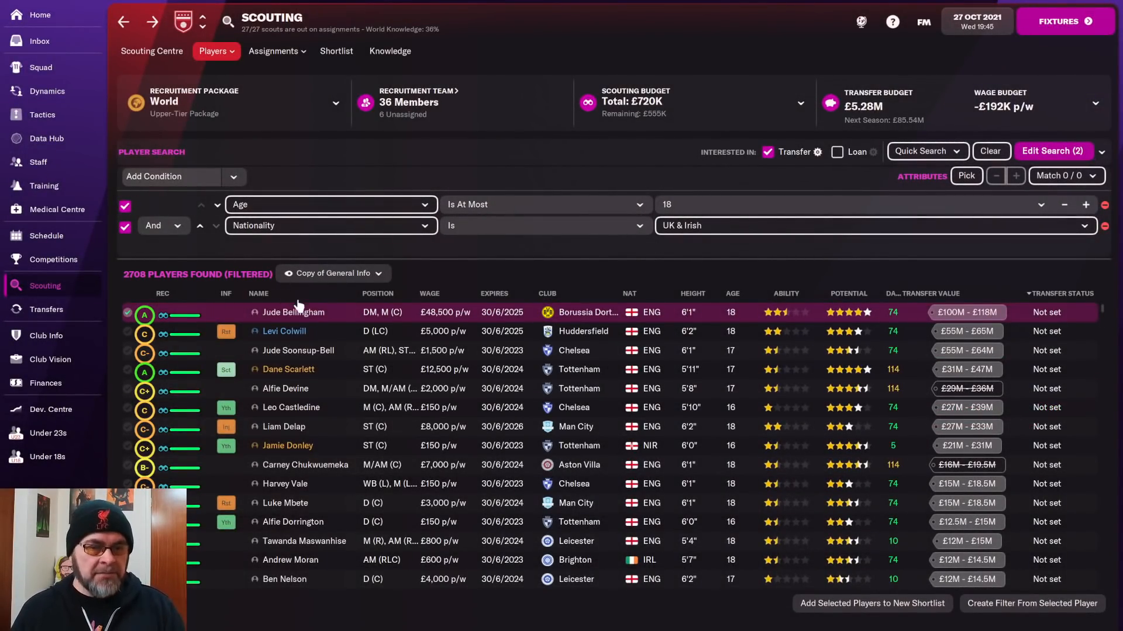
{"action": "mouse_move", "coordinate": [293, 312]}
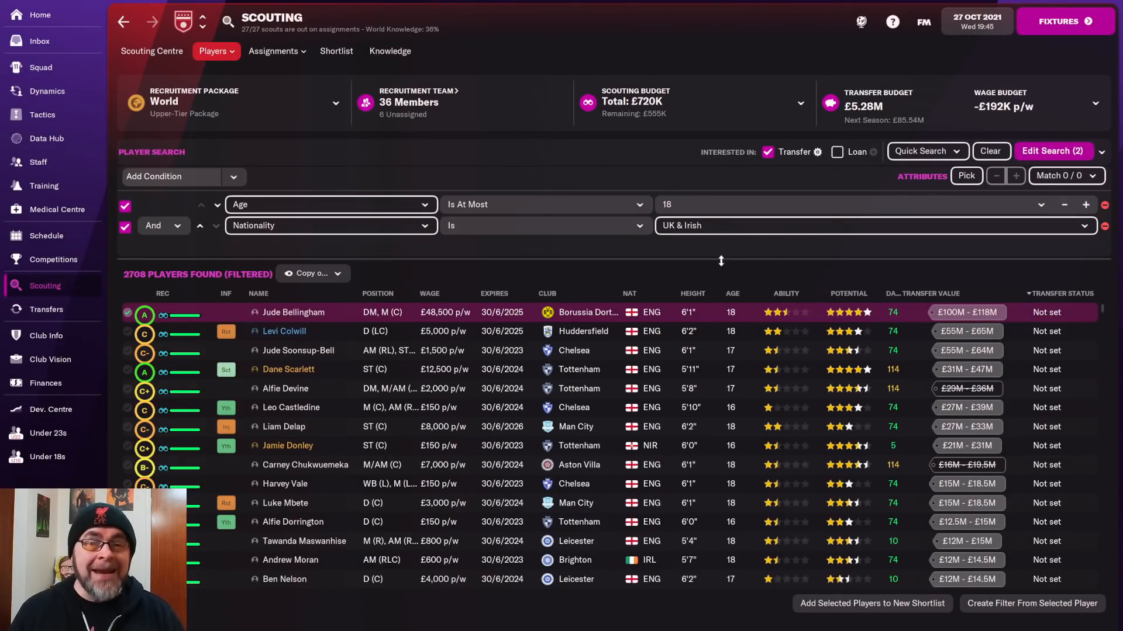
{"action": "mouse_move", "coordinate": [704, 276]}
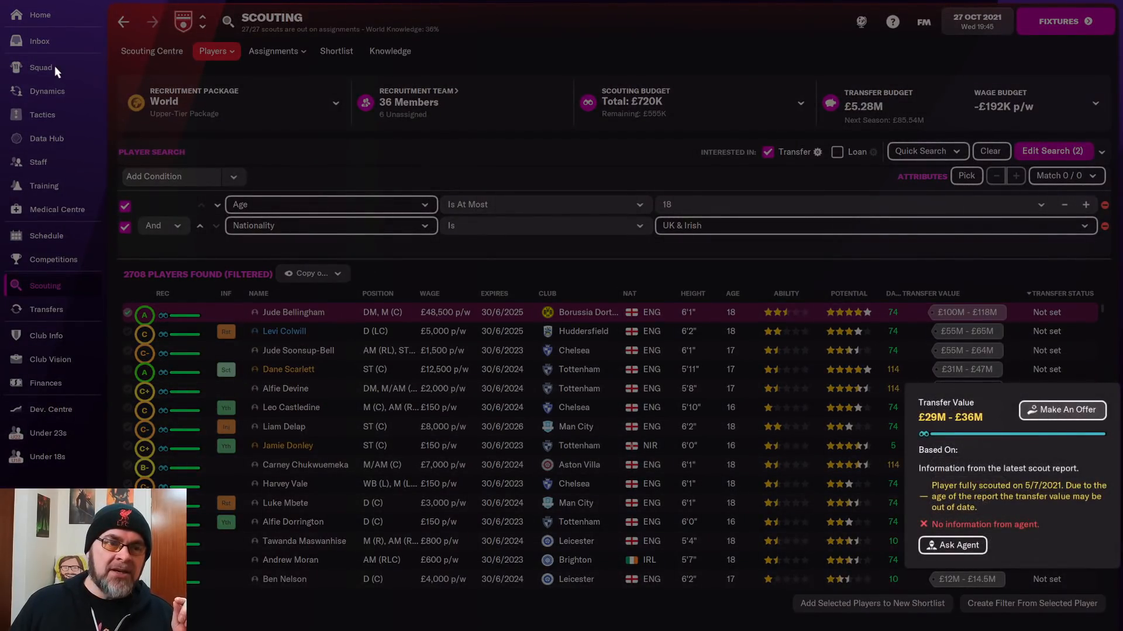
Show the first-team squad list with its Transfer Value column, Joël Matip at £34M–£37M
{"action": "left_click", "coordinate": [40, 67]}
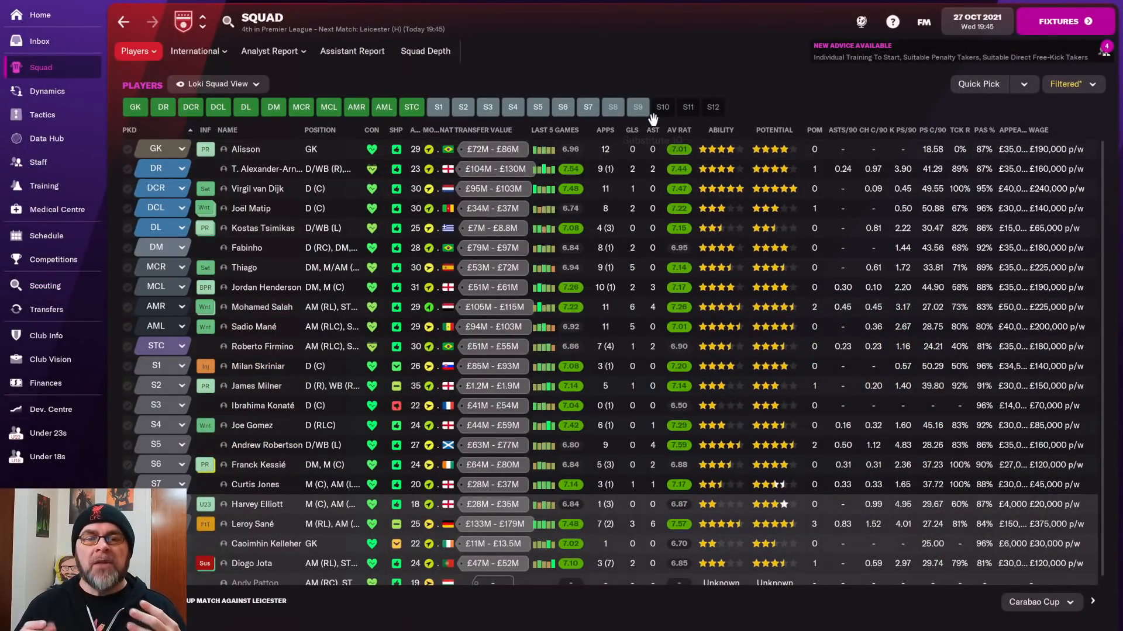
{"action": "mouse_move", "coordinate": [662, 107]}
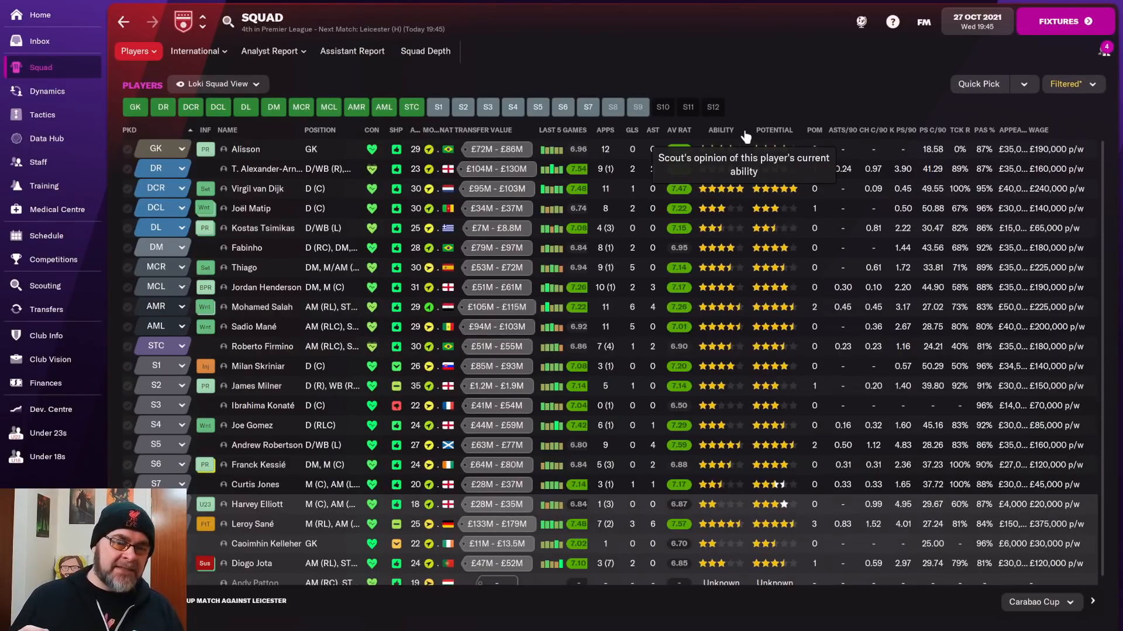
{"action": "mouse_move", "coordinate": [708, 145]}
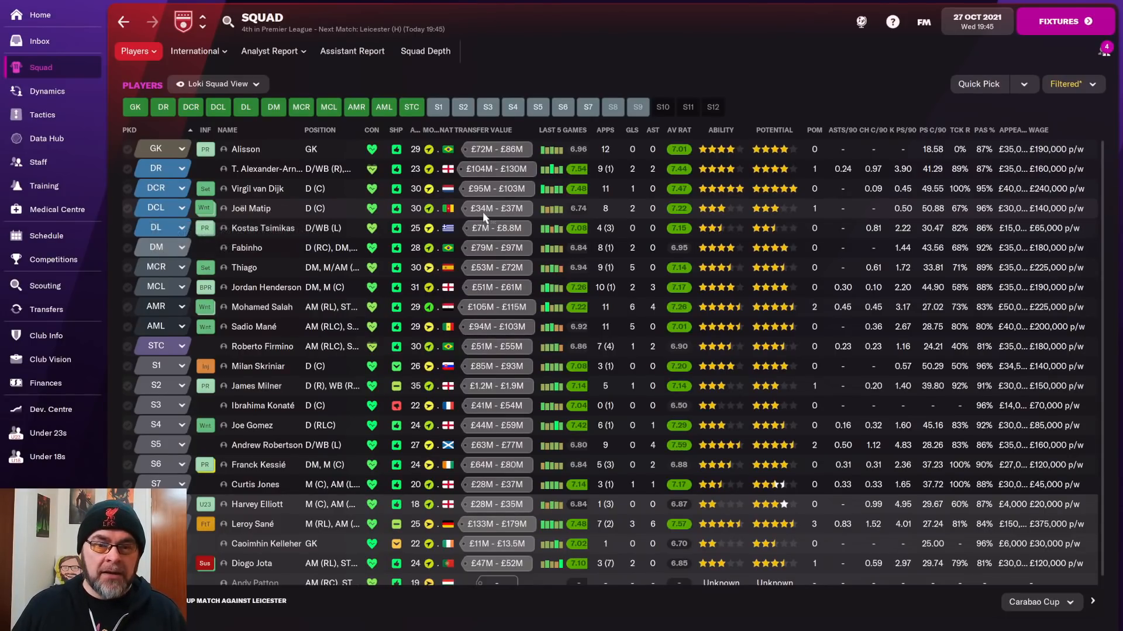
{"action": "mouse_move", "coordinate": [343, 210]}
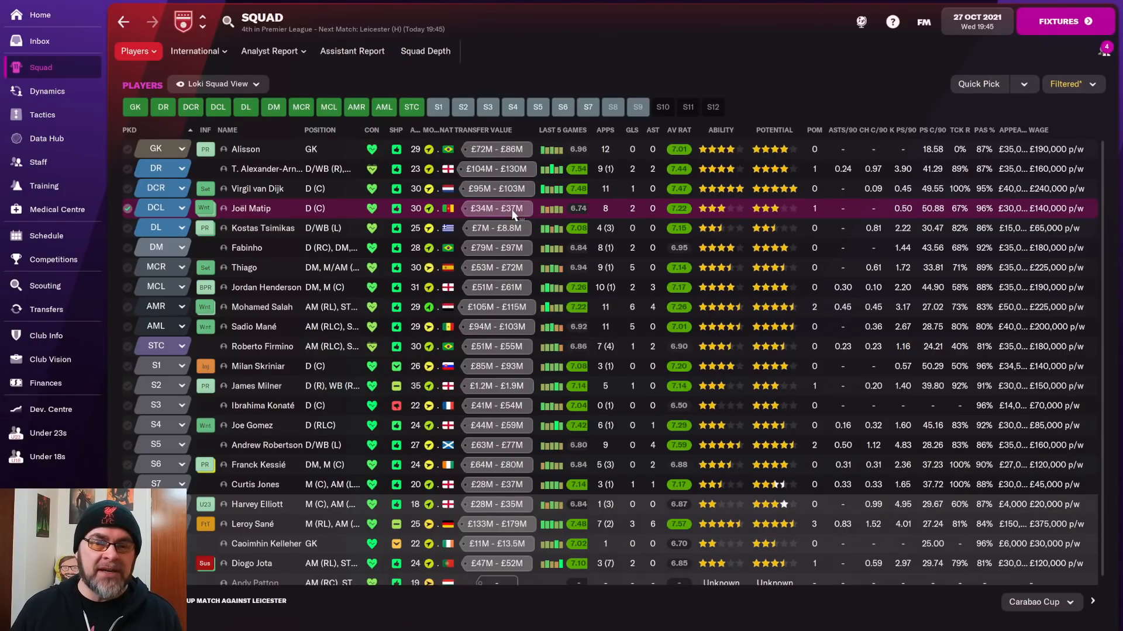
{"action": "mouse_move", "coordinate": [250, 208]}
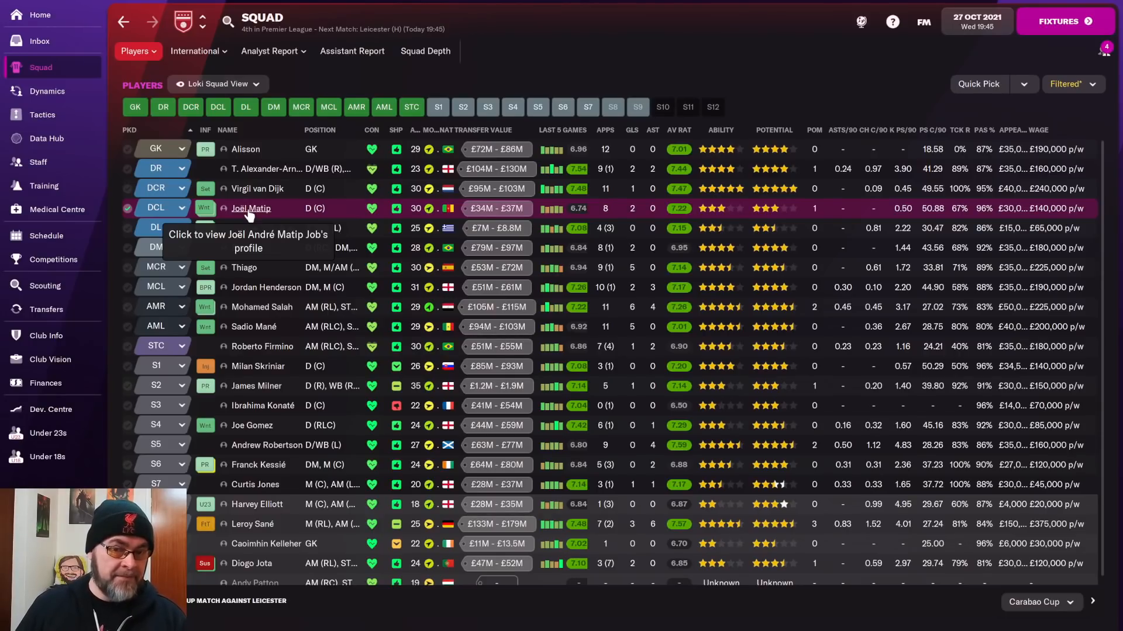
{"action": "mouse_move", "coordinate": [479, 208]}
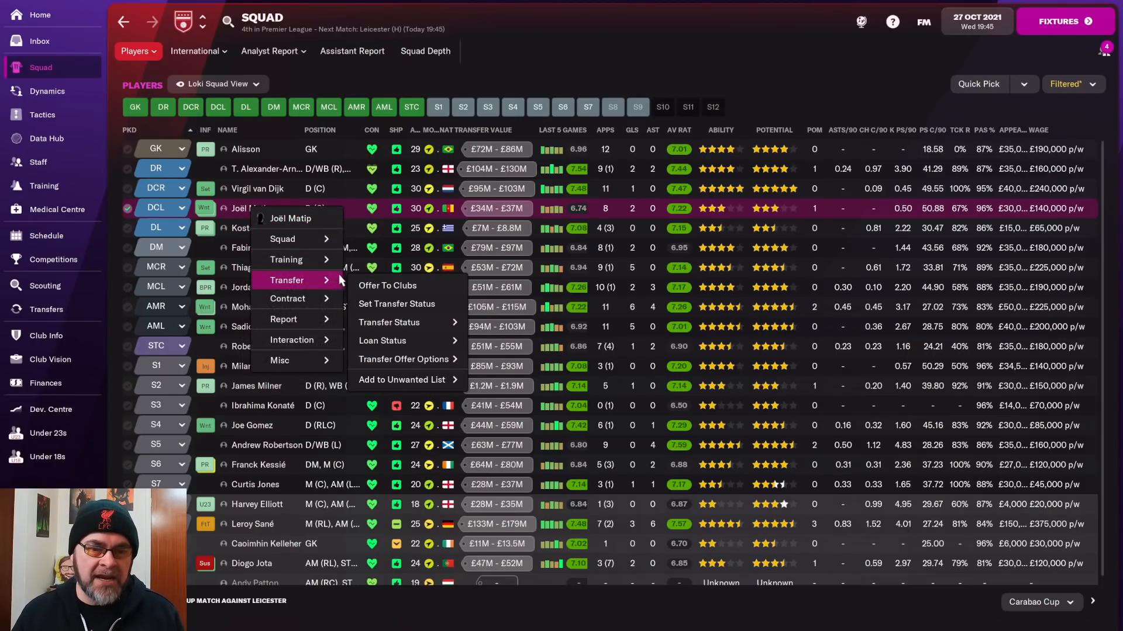
Set the asking fee for Joël Matip to £30M, then adjust it to £35.5M
{"action": "left_click", "coordinate": [387, 286]}
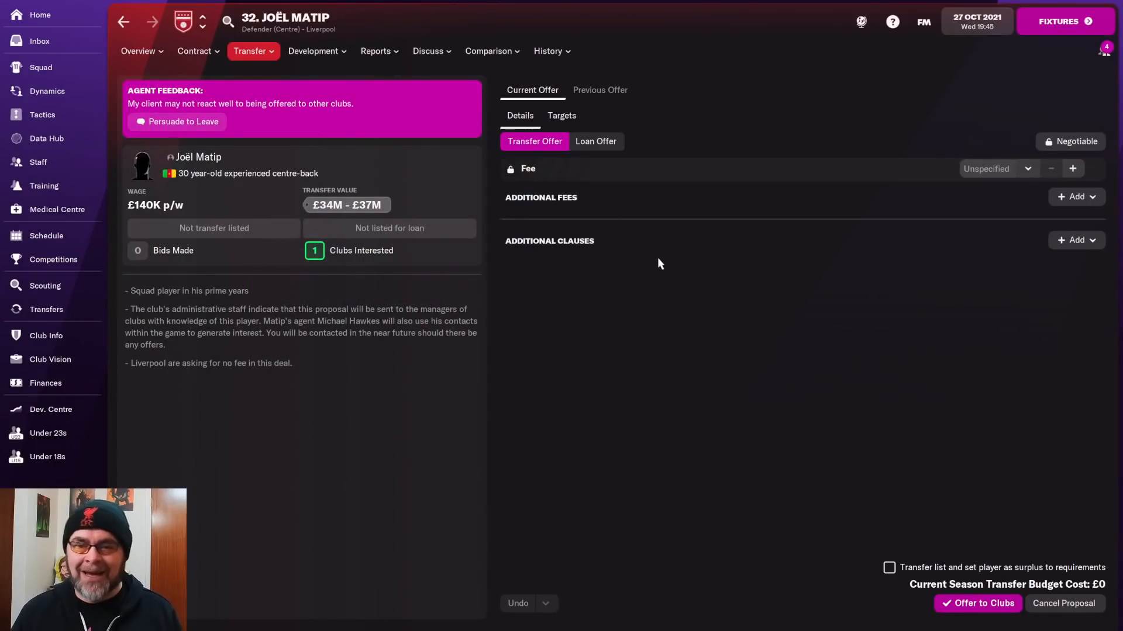
{"action": "left_click", "coordinate": [1025, 169]}
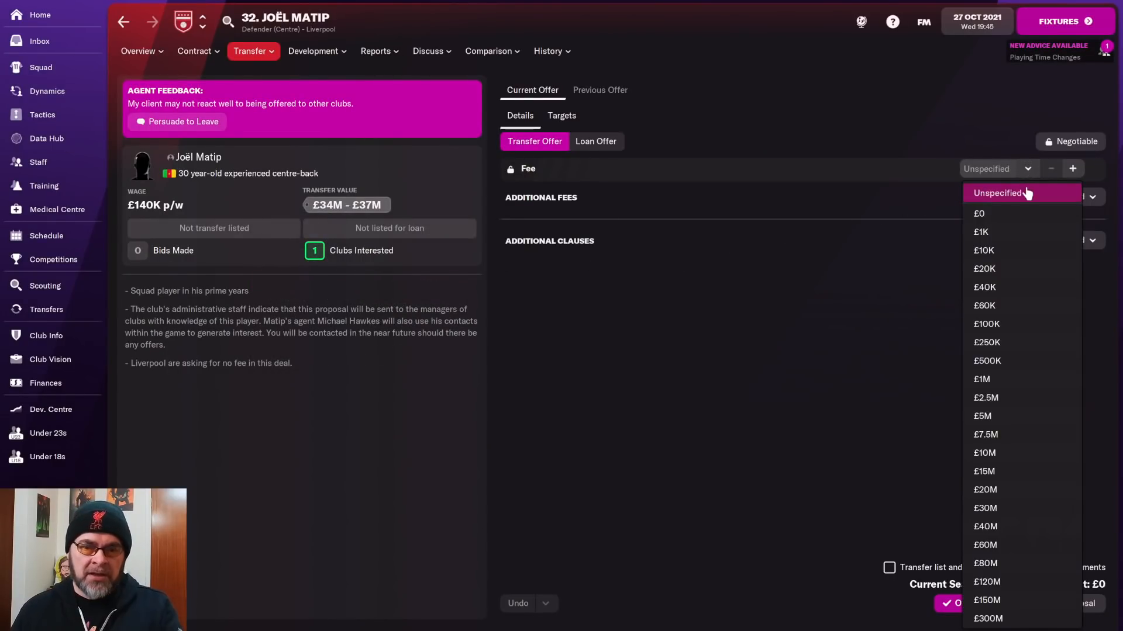
{"action": "left_click", "coordinate": [985, 507]}
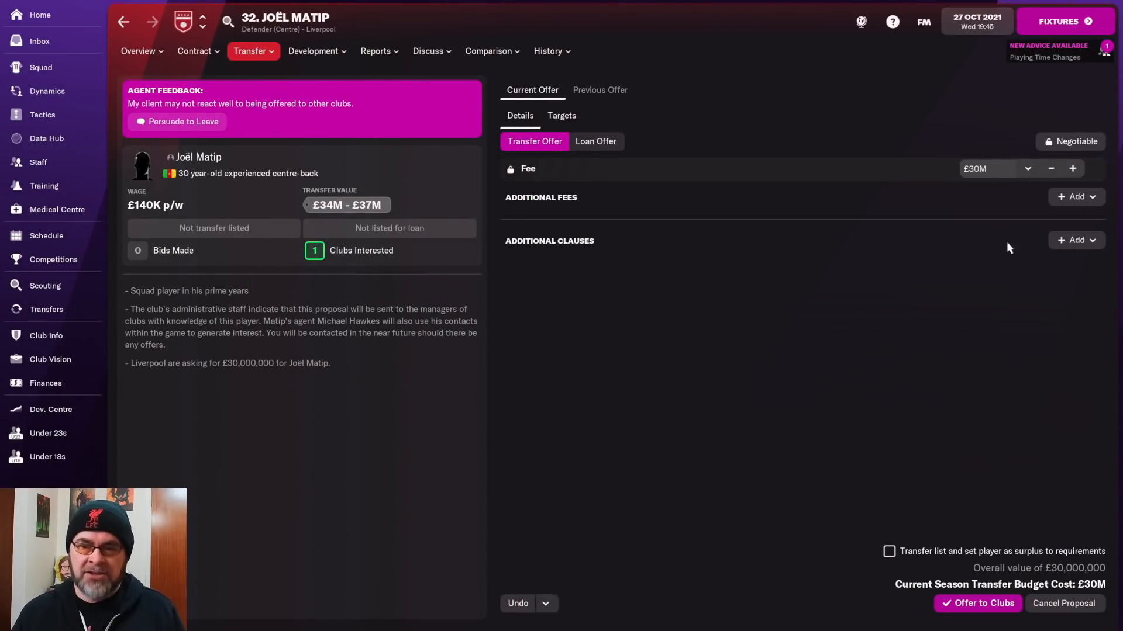
{"action": "left_click", "coordinate": [1072, 168]}
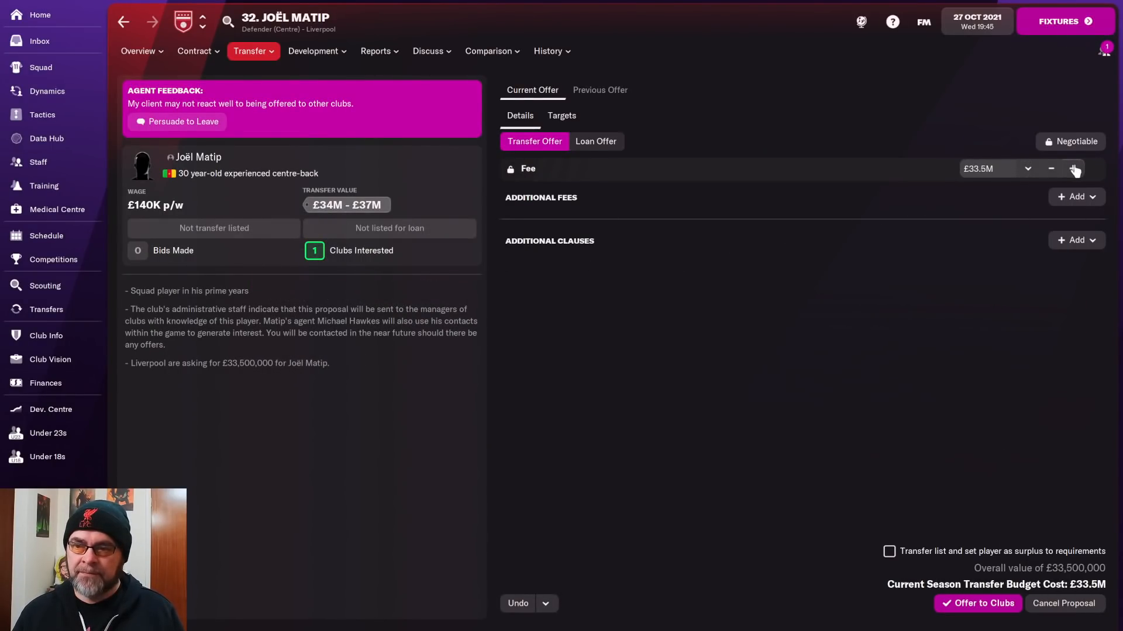
{"action": "left_click", "coordinate": [1073, 169]}
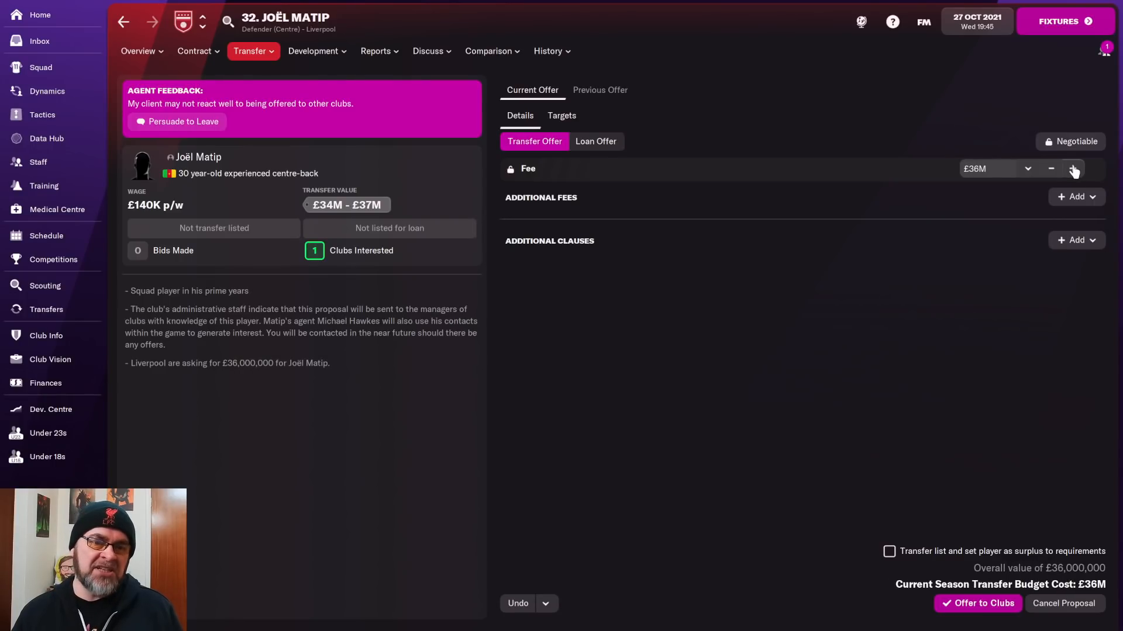
{"action": "left_click", "coordinate": [1050, 169]}
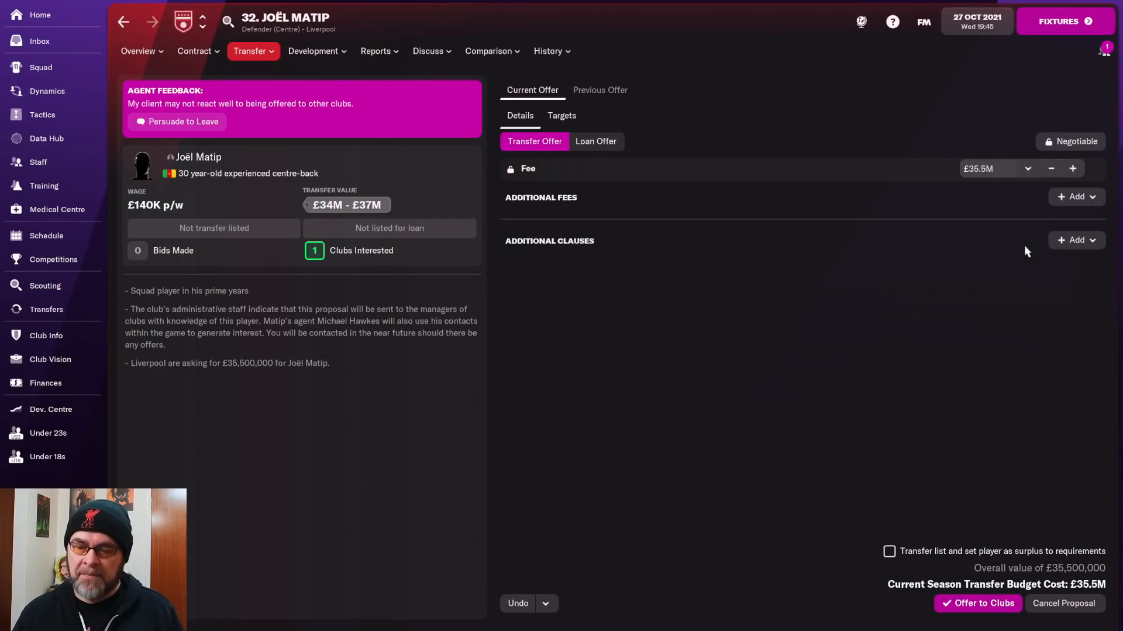
Transfer list Matip as surplus to requirements and send the offer out to clubs
{"action": "left_click", "coordinate": [889, 551]}
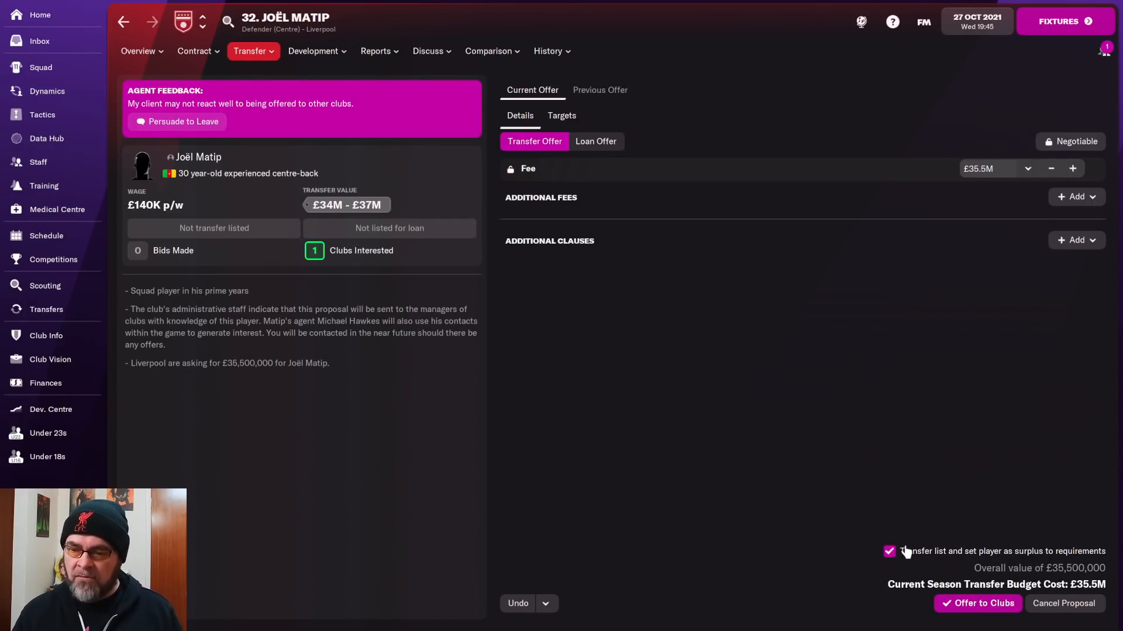
{"action": "left_click", "coordinate": [41, 67]}
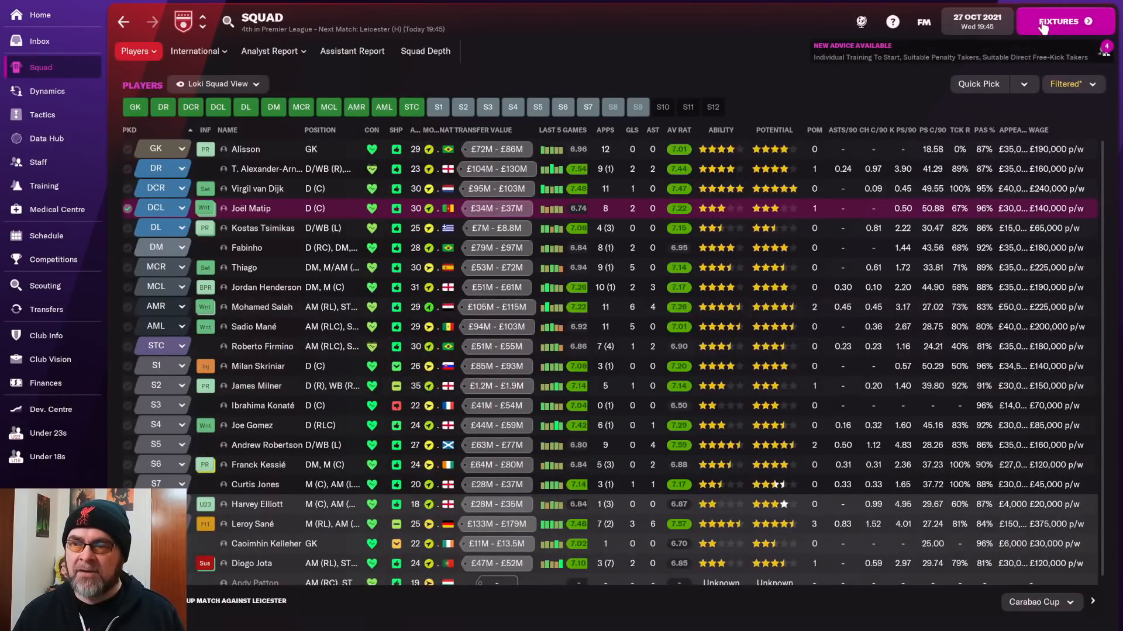
Advance to 28 October and read the inbox bids: Inter £26.5M, Paris SG £35.5M
{"action": "left_click", "coordinate": [1063, 21]}
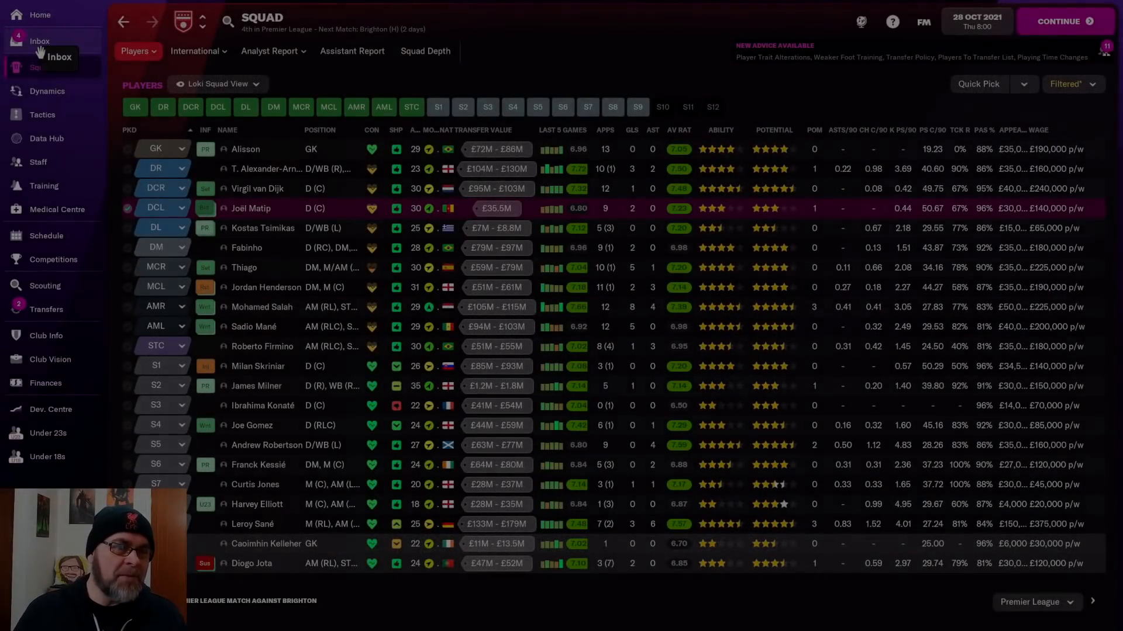
{"action": "left_click", "coordinate": [40, 41]}
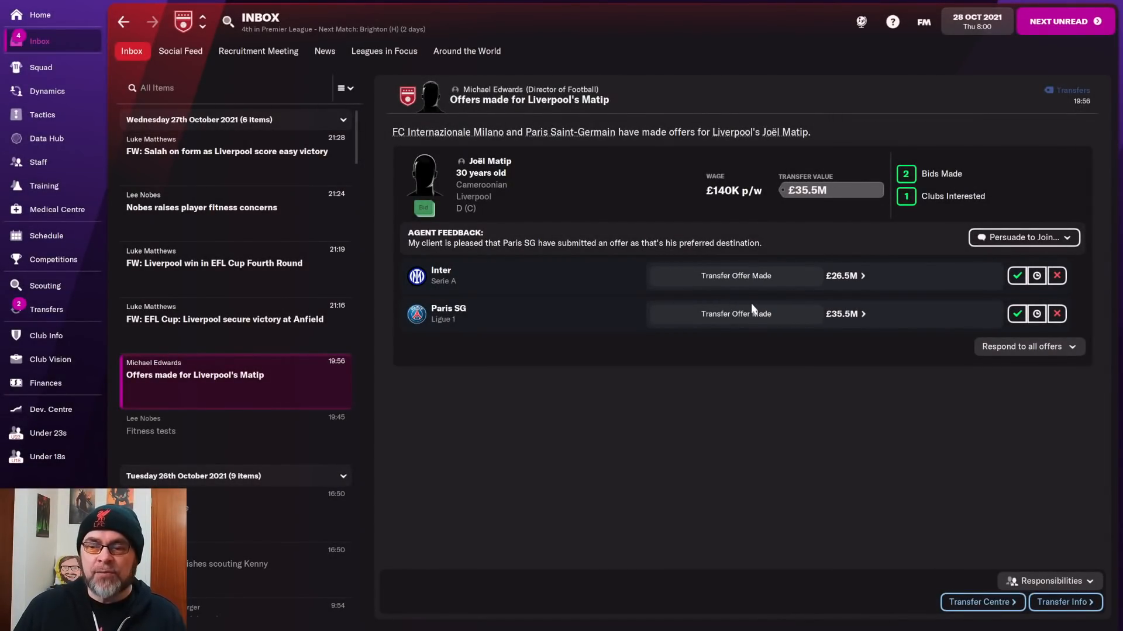
{"action": "mouse_move", "coordinate": [793, 299]}
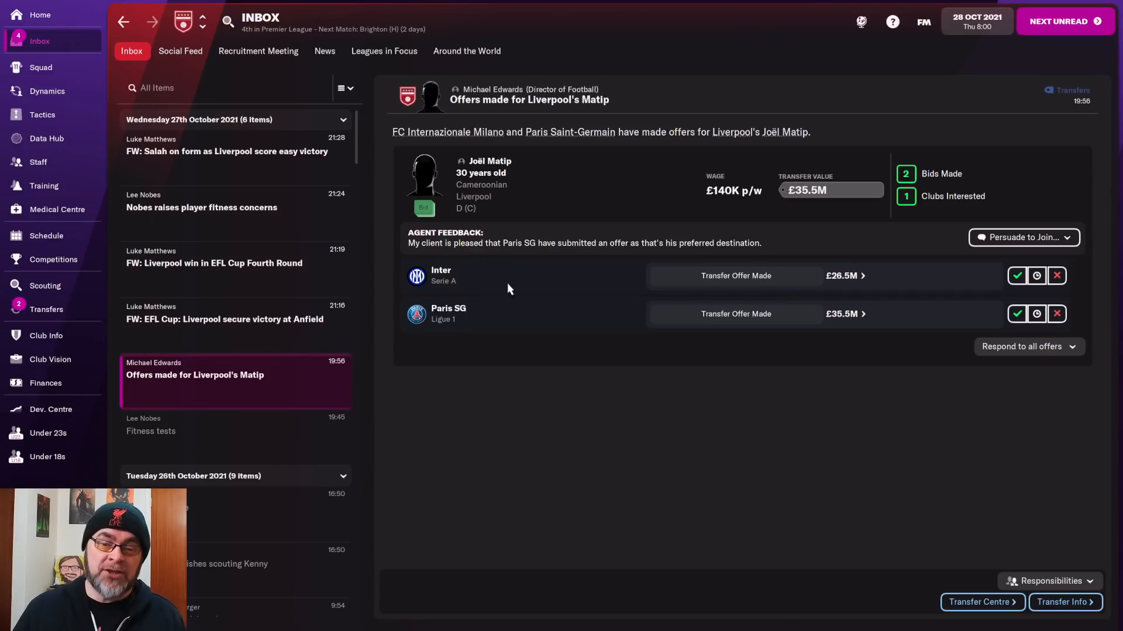
{"action": "mouse_move", "coordinate": [876, 277]}
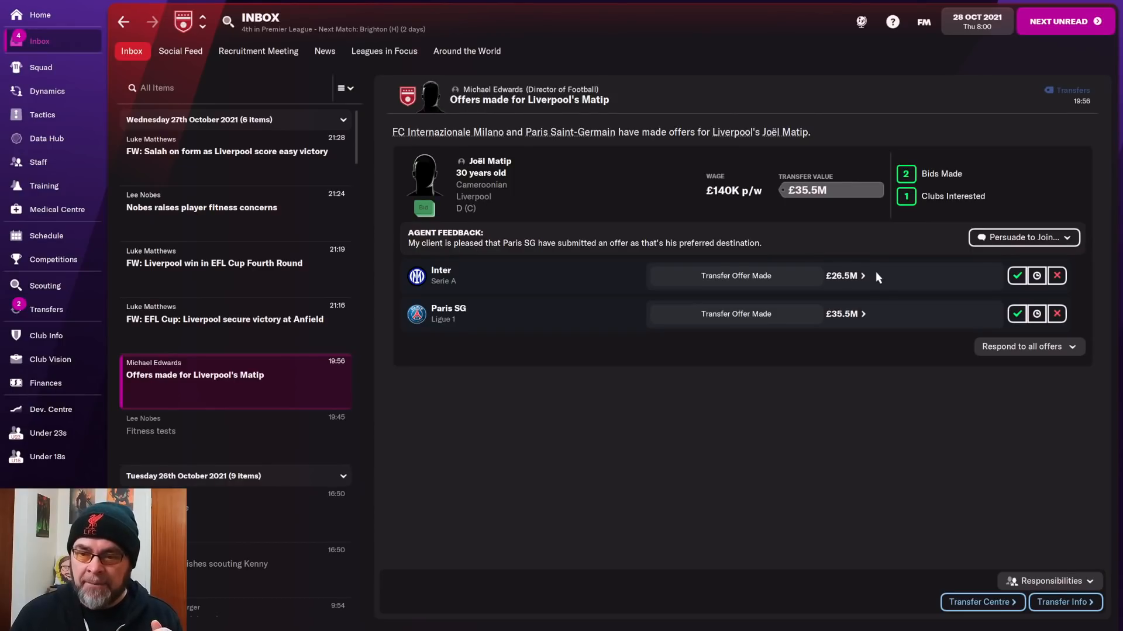
{"action": "mouse_move", "coordinate": [612, 342]}
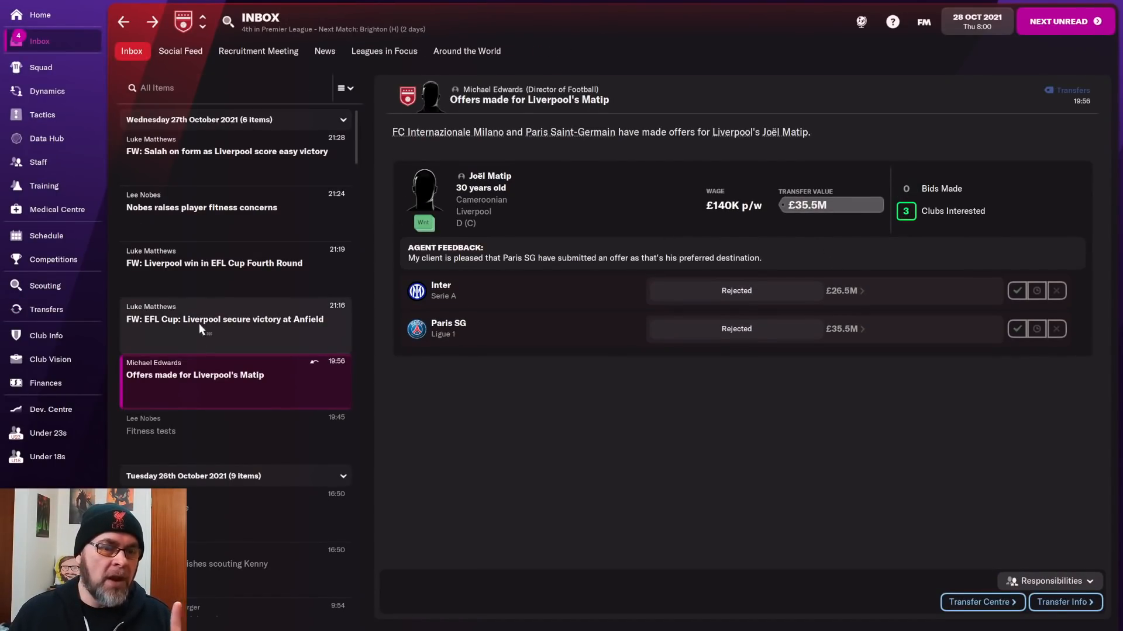
Return to the squad list, where Matip now shows a fixed £35.5M value
{"action": "left_click", "coordinate": [41, 66]}
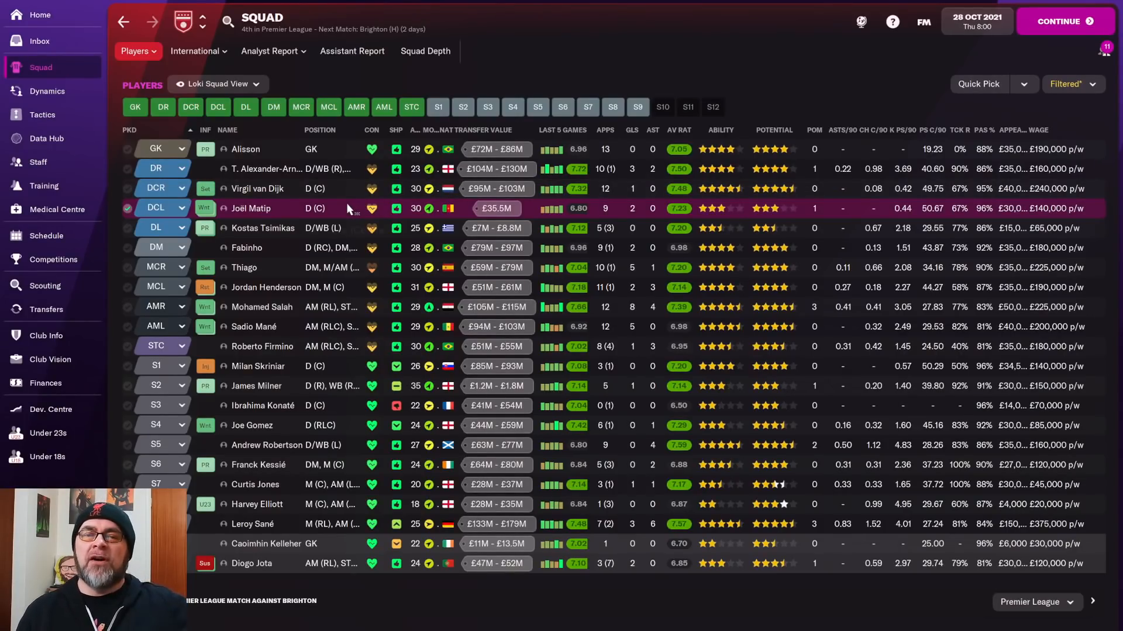
{"action": "mouse_move", "coordinate": [347, 215]}
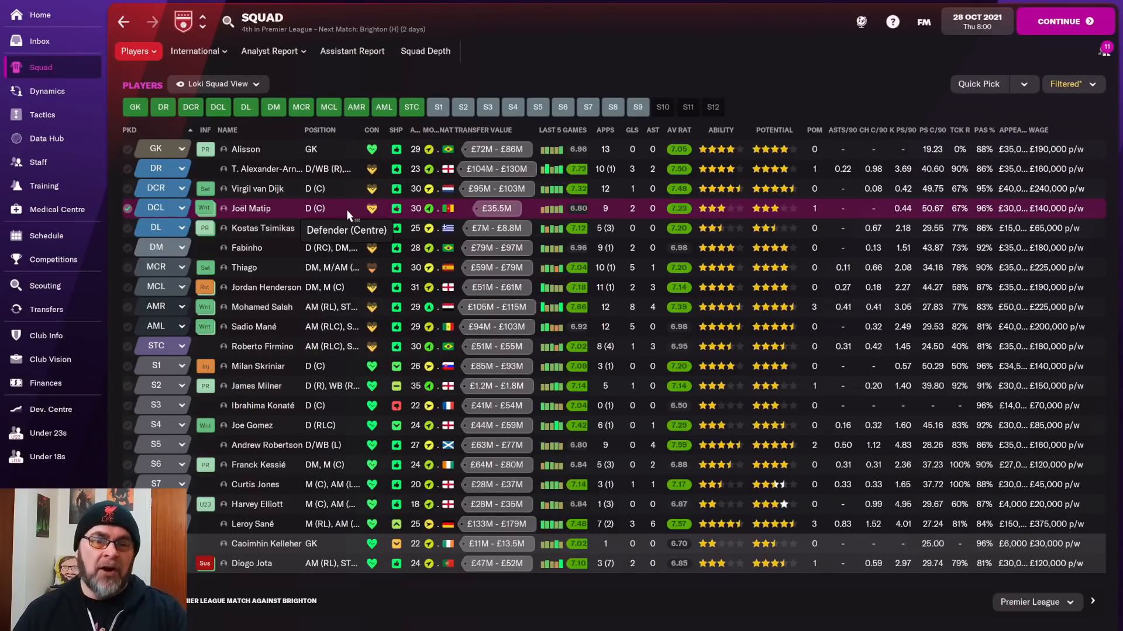
{"action": "mouse_move", "coordinate": [250, 208]}
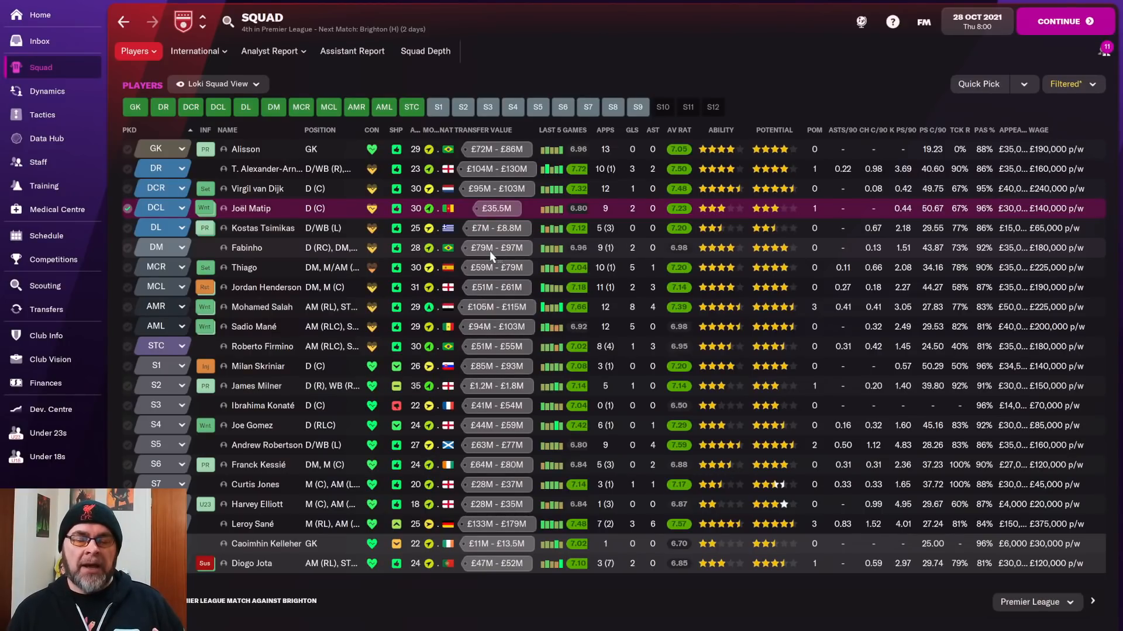
{"action": "mouse_move", "coordinate": [489, 131]}
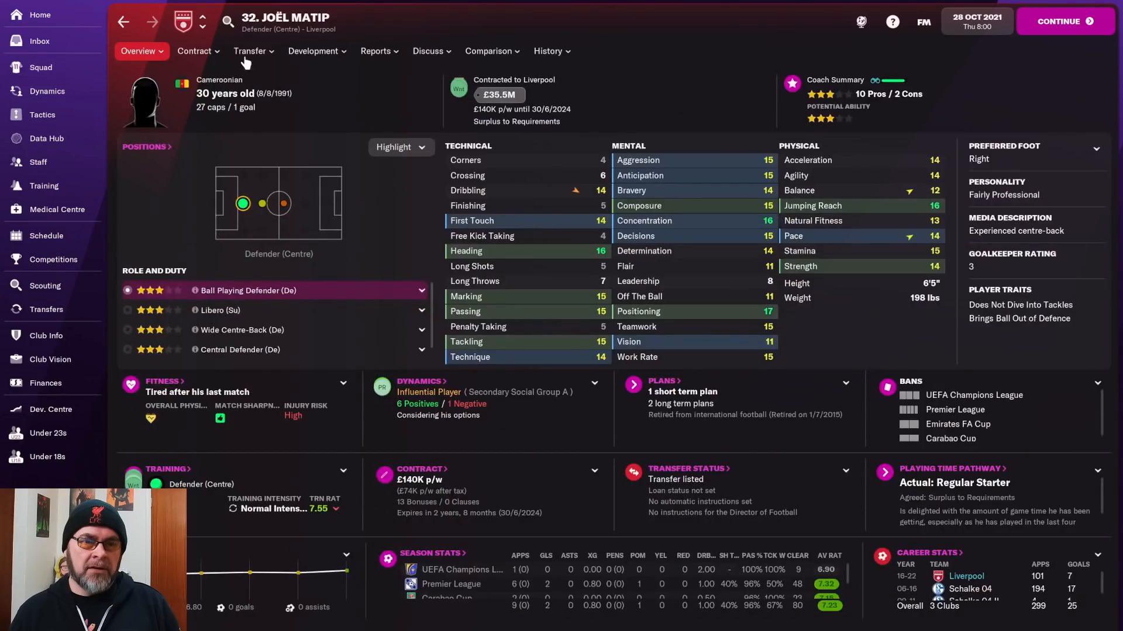
{"action": "left_click", "coordinate": [250, 50]}
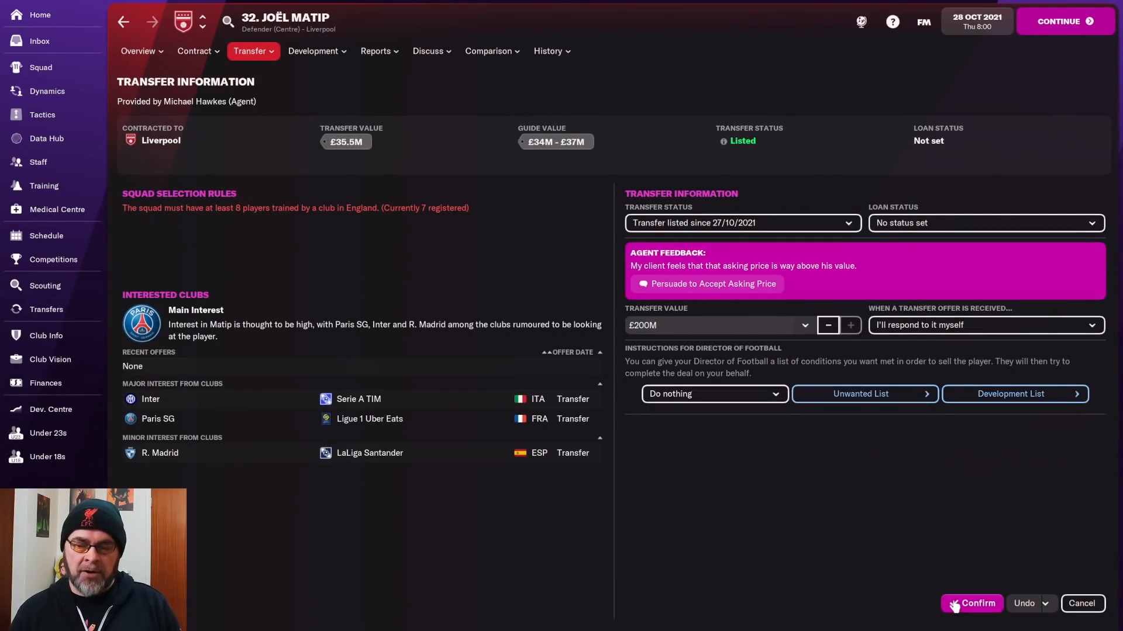
{"action": "left_click", "coordinate": [41, 66]}
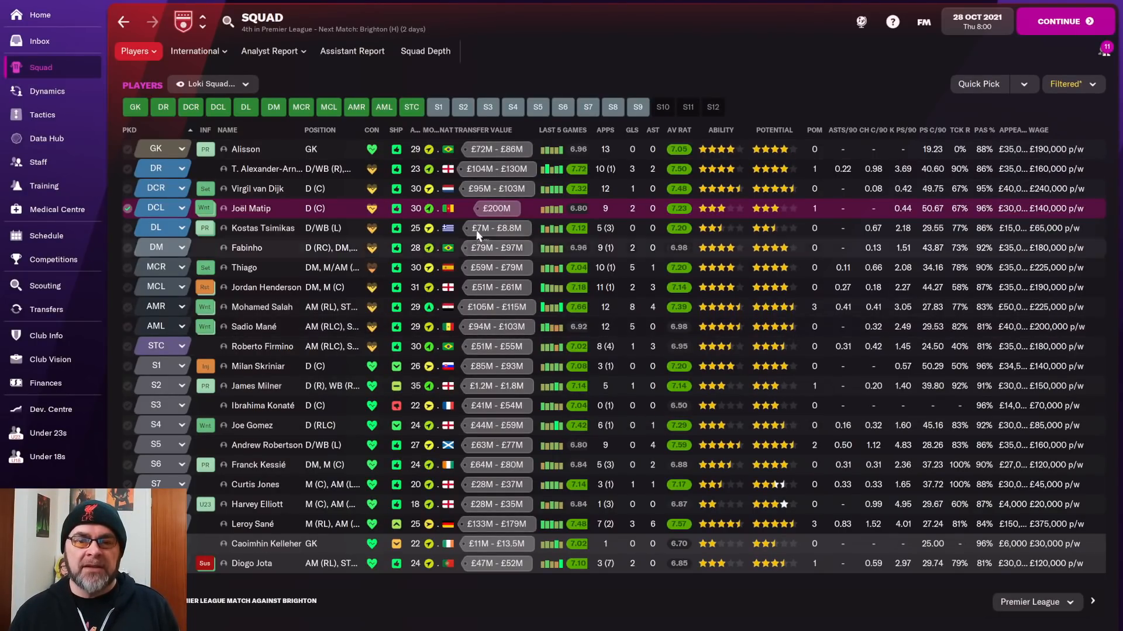
{"action": "mouse_move", "coordinate": [493, 172]}
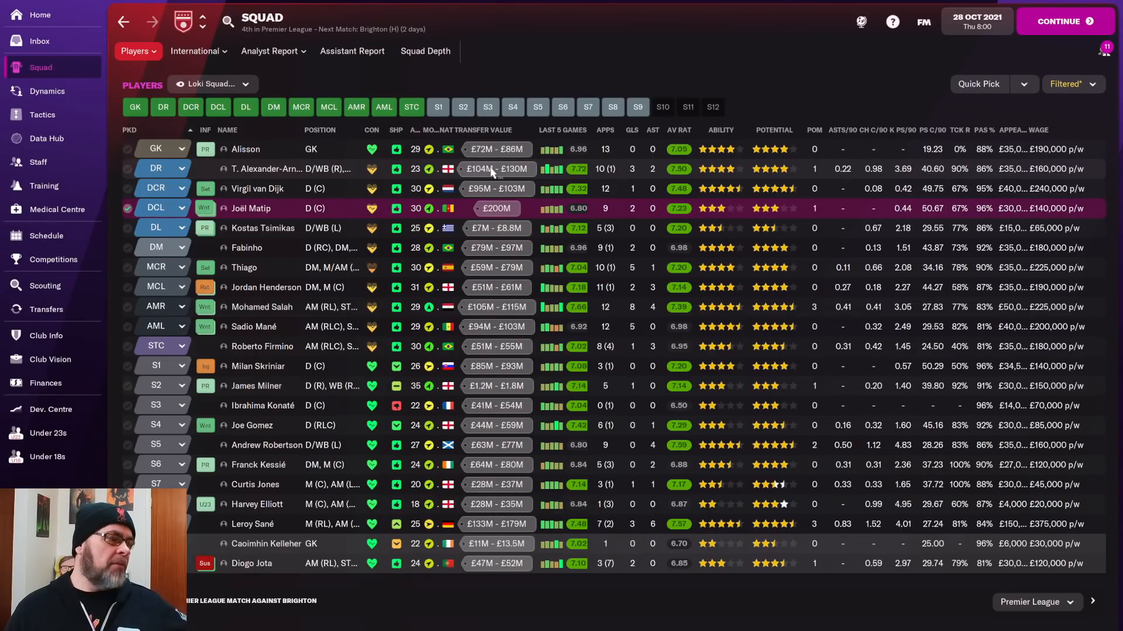
{"action": "mouse_move", "coordinate": [509, 208]}
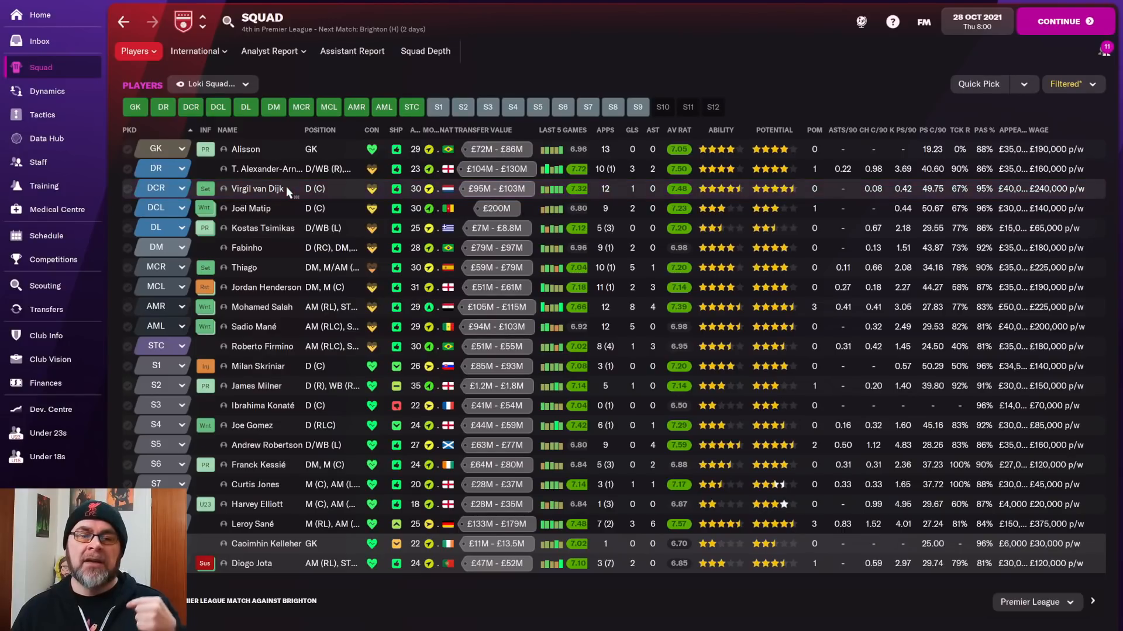
Start a remote chat with agent Tristan Lee about Jude Bellingham's availability
{"action": "left_click", "coordinate": [126, 188]}
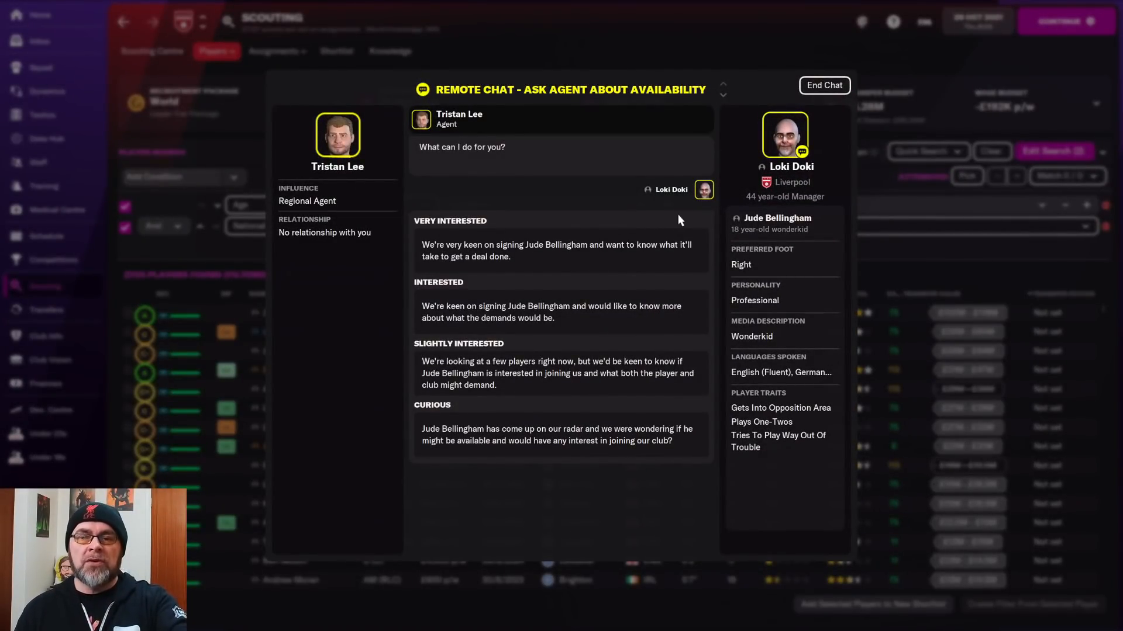
Declare strong interest, learn Dortmund want £100M–£119M plus £50K–£69K wages, and end the chat
{"action": "left_click", "coordinate": [557, 250]}
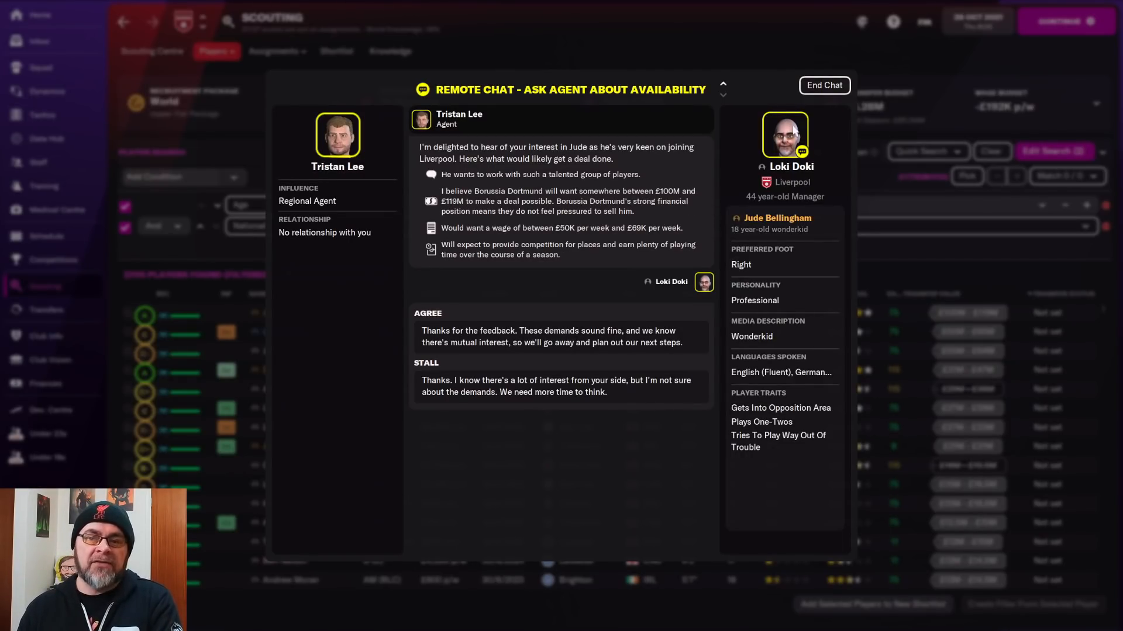
{"action": "left_click", "coordinate": [823, 84]}
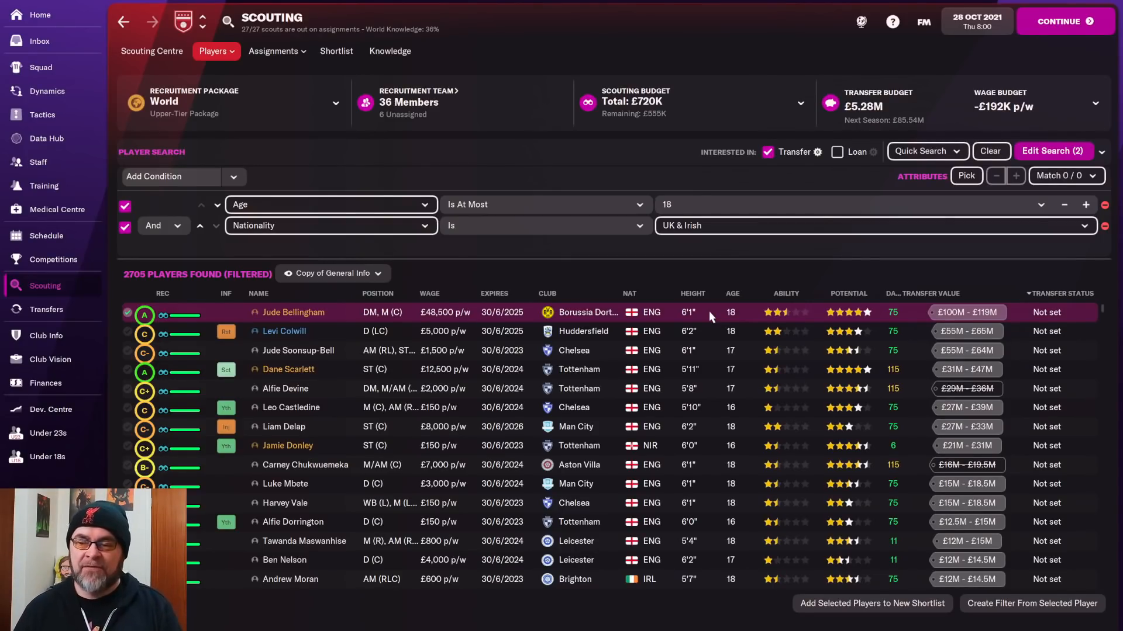
{"action": "mouse_move", "coordinate": [910, 342]}
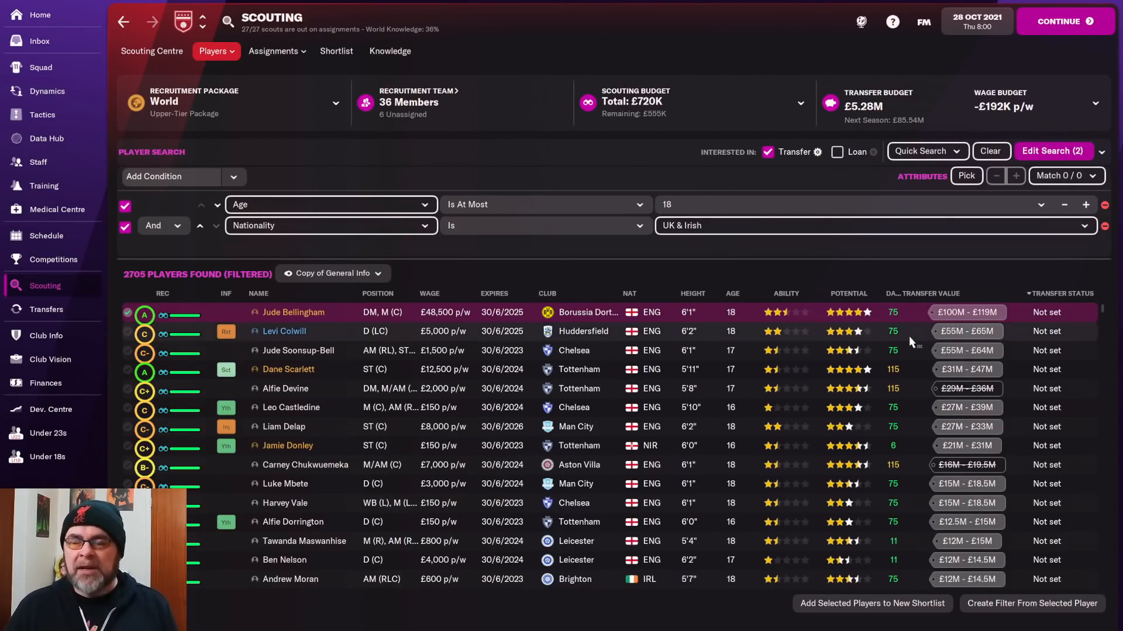
{"action": "mouse_move", "coordinate": [965, 314]}
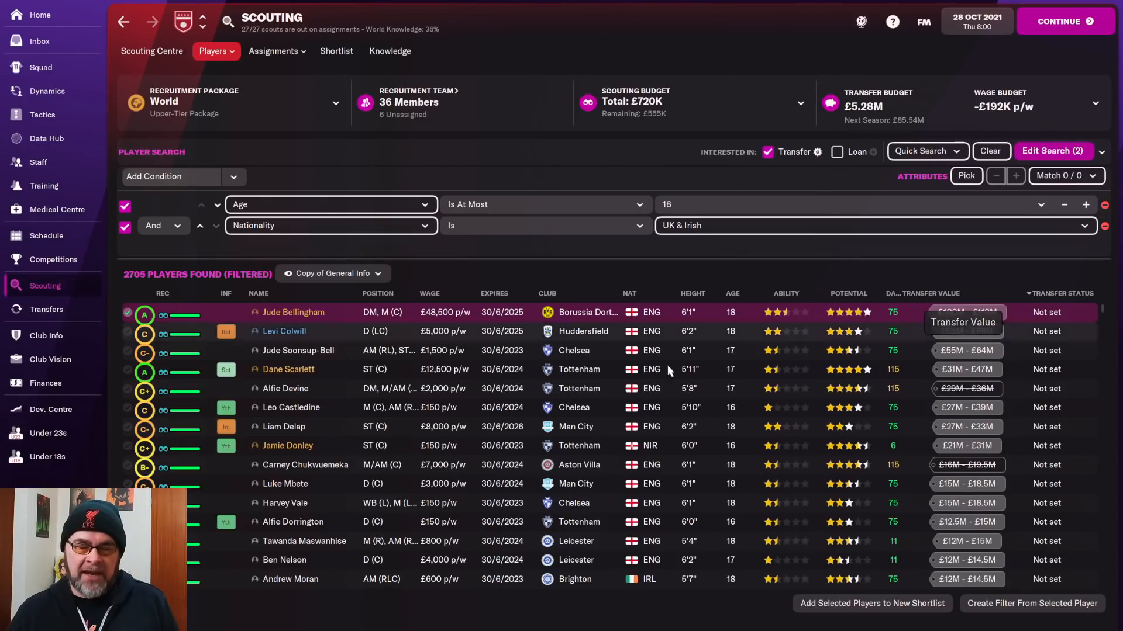
{"action": "mouse_move", "coordinate": [573, 407]}
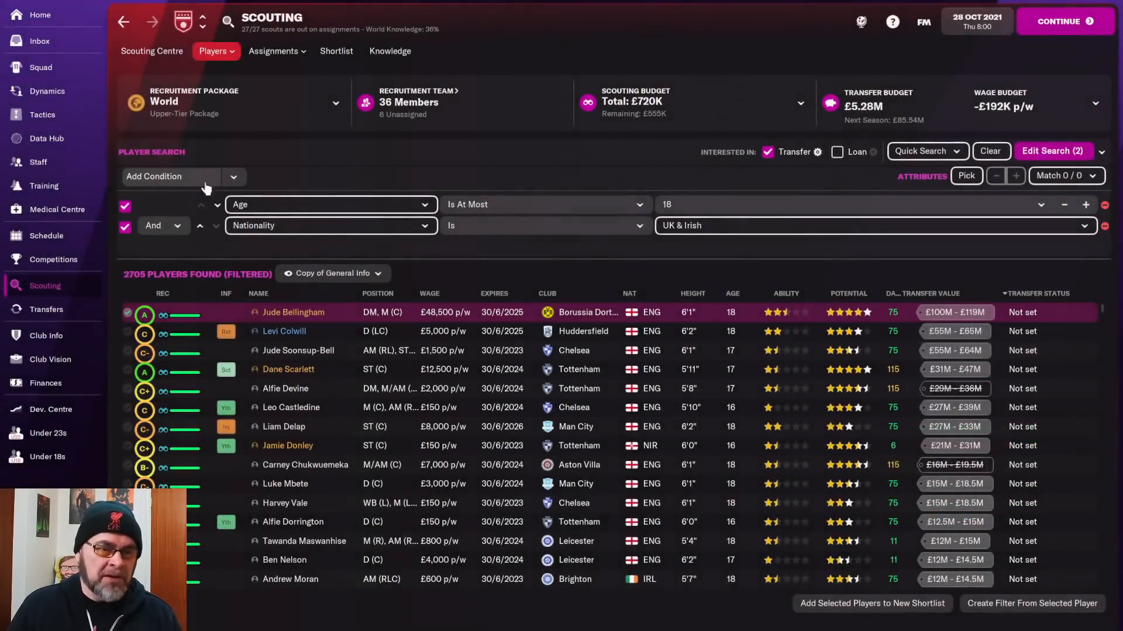
Go back to the squad list, now showing Matip valued at £200M
{"action": "left_click", "coordinate": [40, 67]}
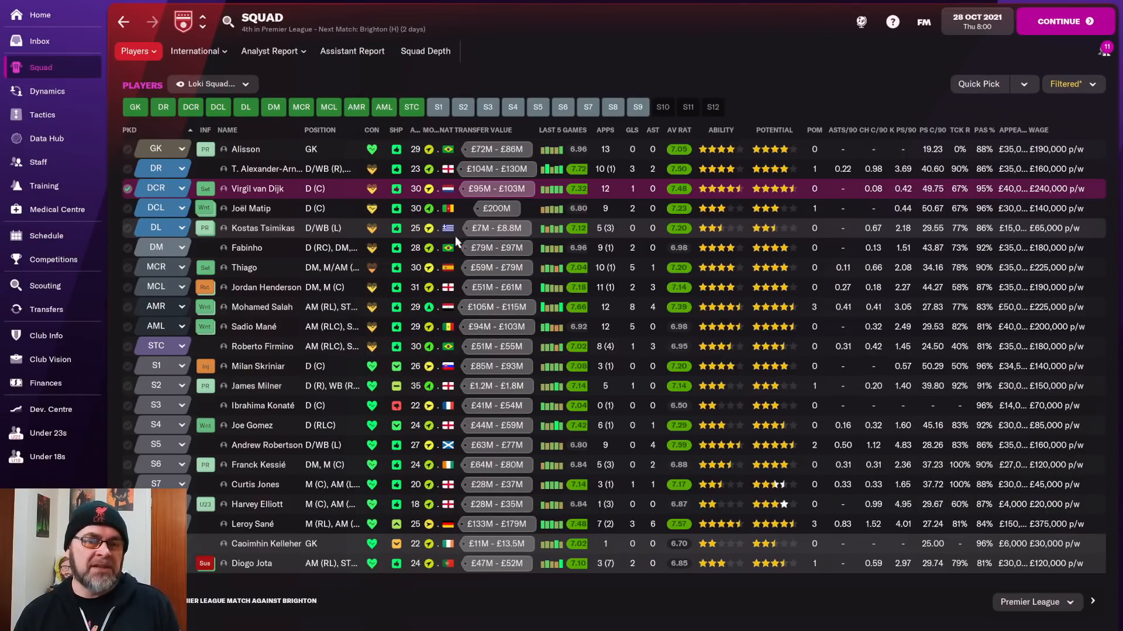
{"action": "mouse_move", "coordinate": [515, 237]}
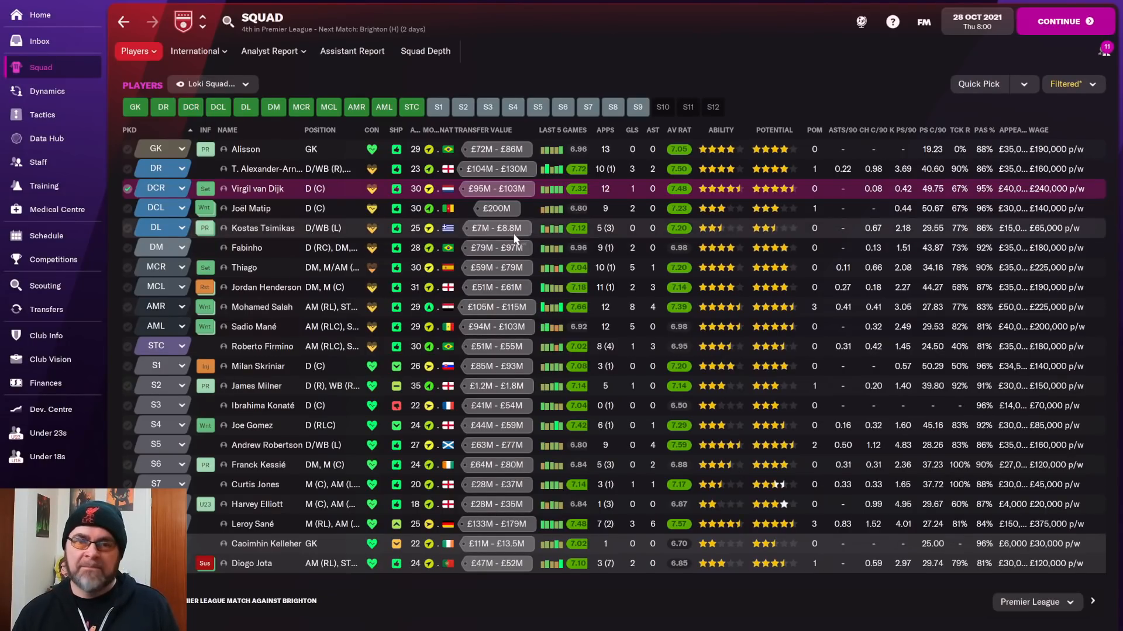
{"action": "mouse_move", "coordinate": [524, 289]}
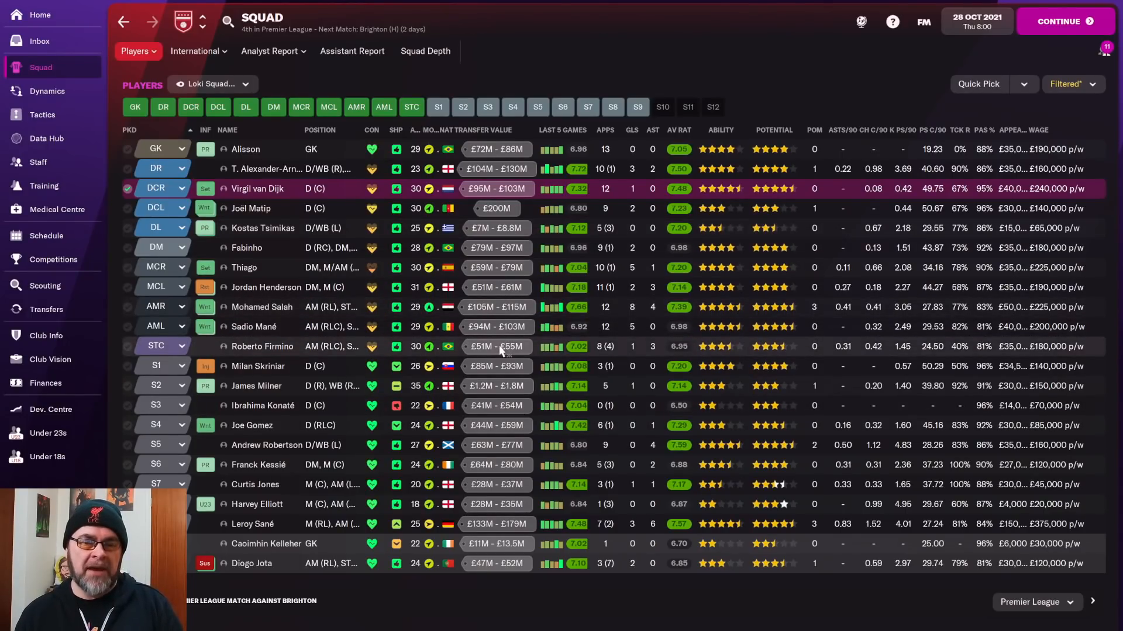
{"action": "mouse_move", "coordinate": [347, 288]}
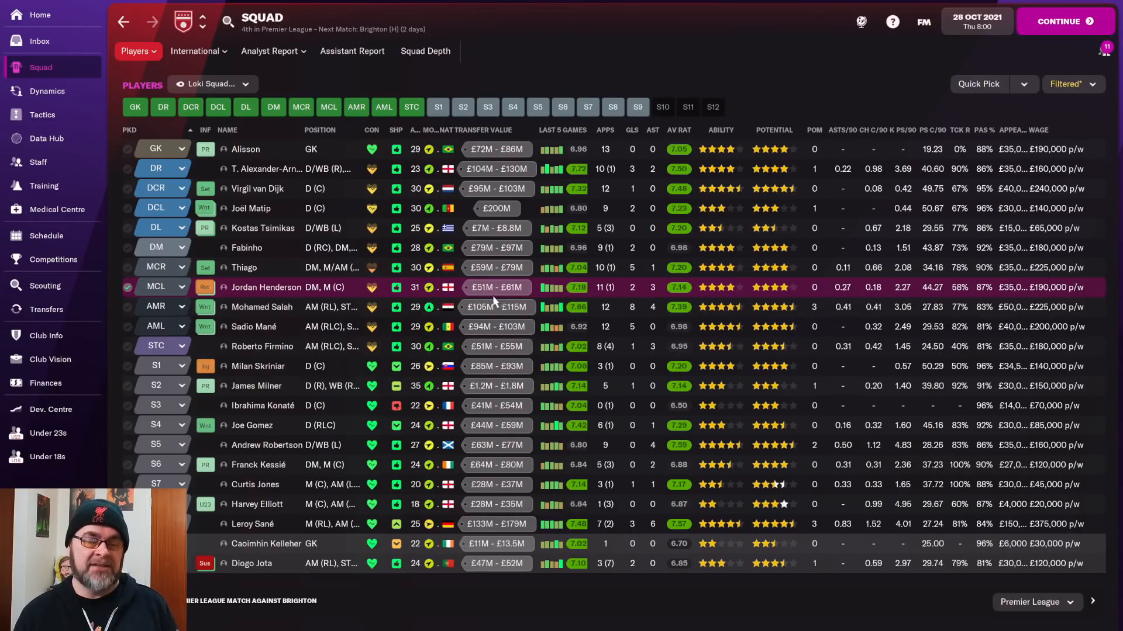
{"action": "mouse_move", "coordinate": [495, 307]}
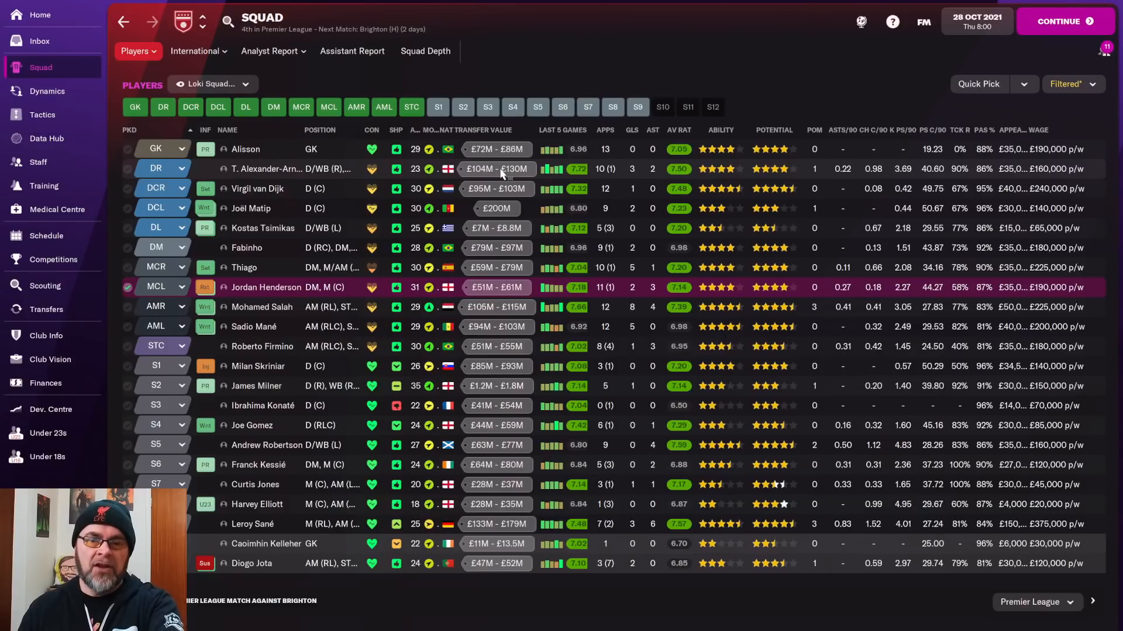
{"action": "mouse_move", "coordinate": [452, 260]}
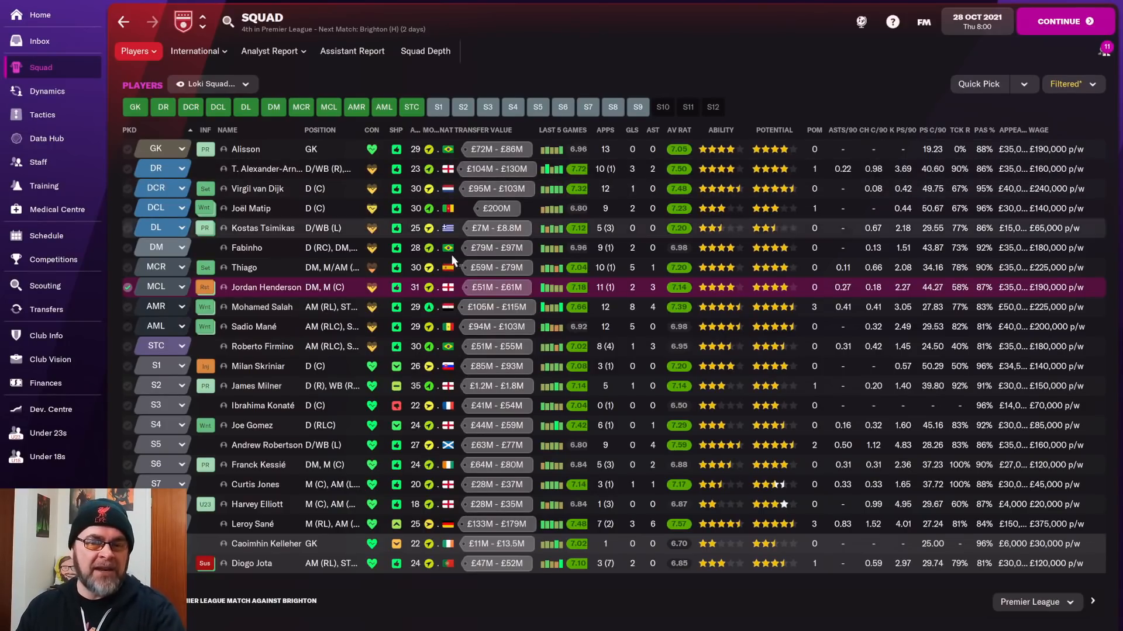
{"action": "mouse_move", "coordinate": [455, 259]}
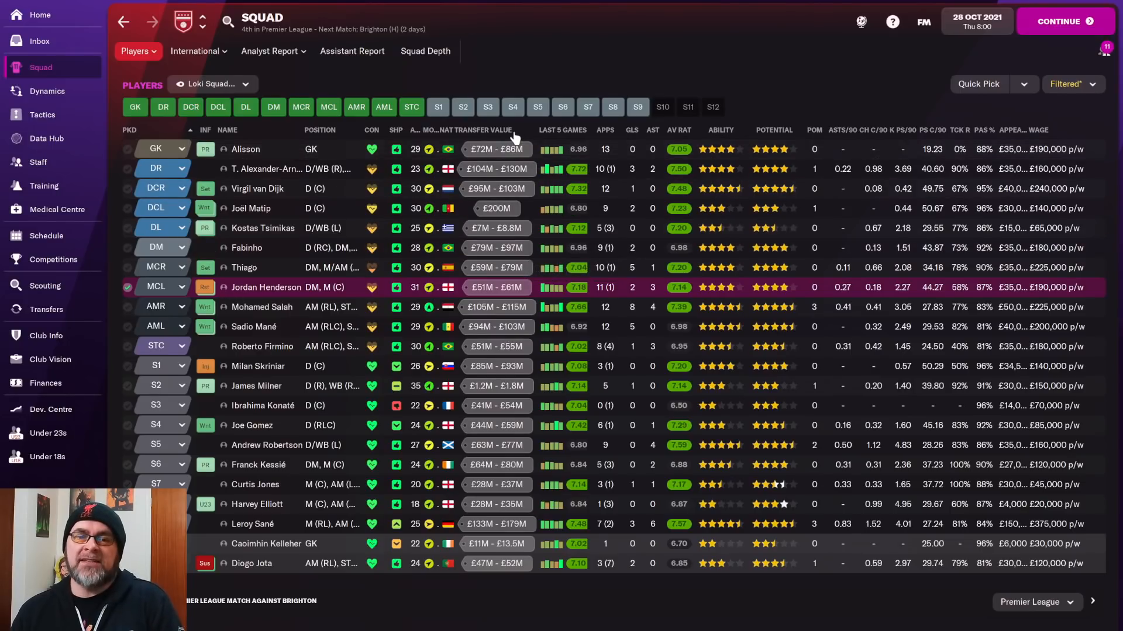
{"action": "mouse_move", "coordinate": [512, 136]}
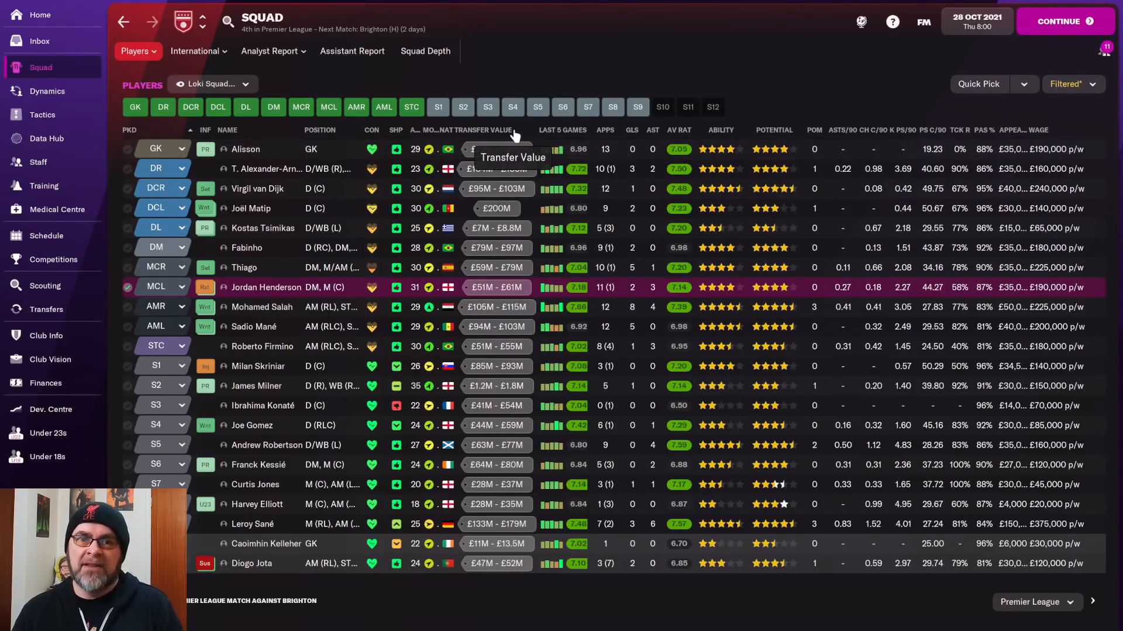